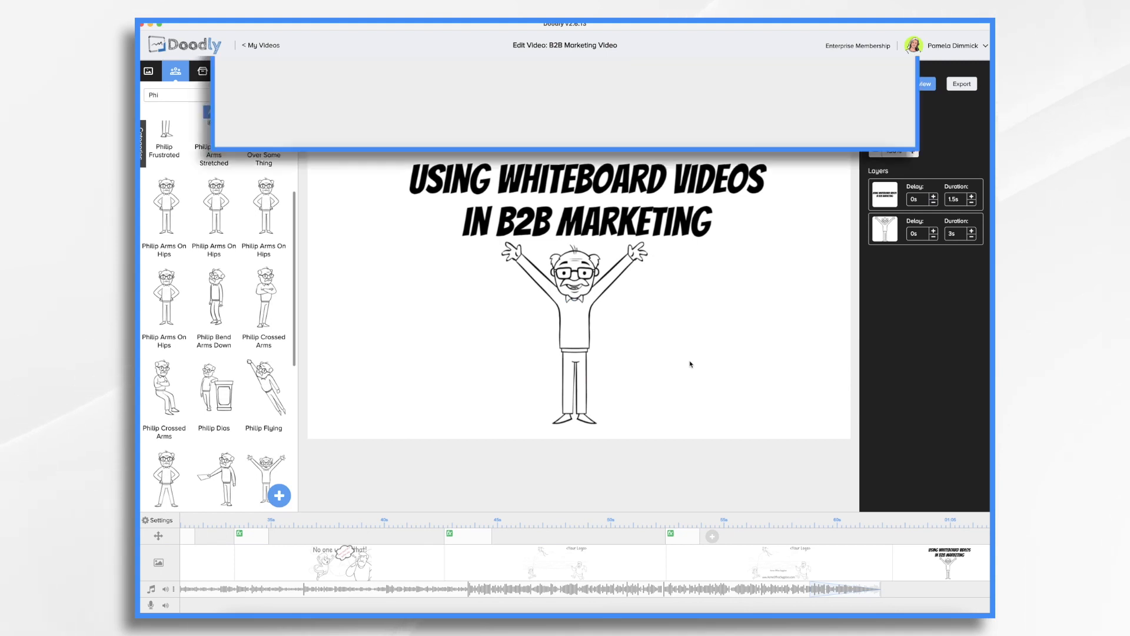
Step: Browse the video templates, then play and pause the template preview
click(260, 45)
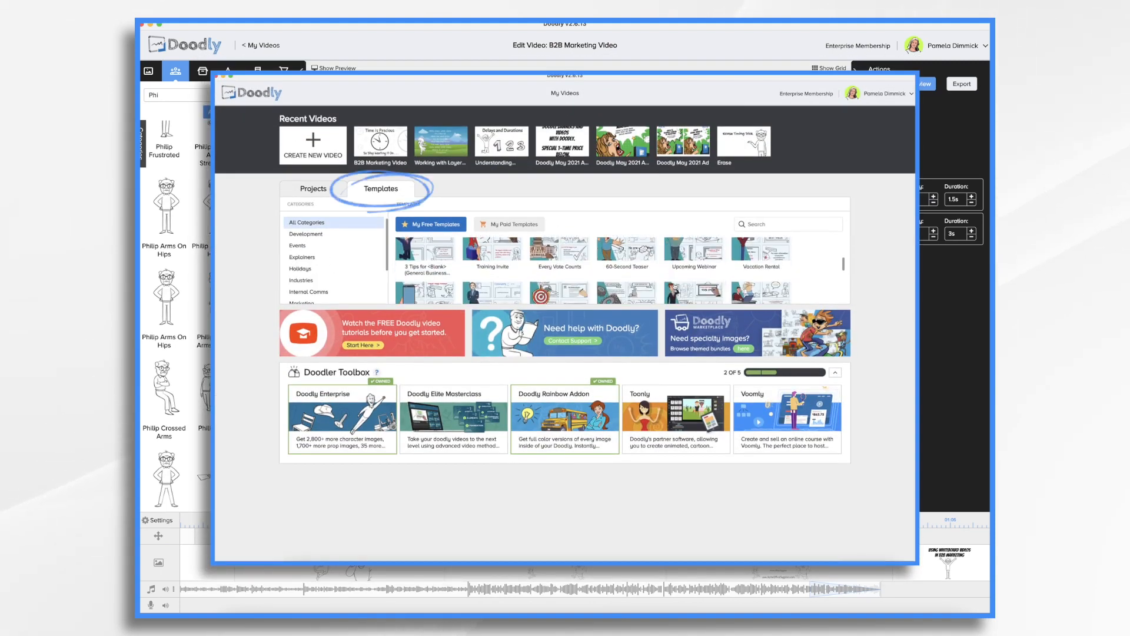
scroll(down, 3)
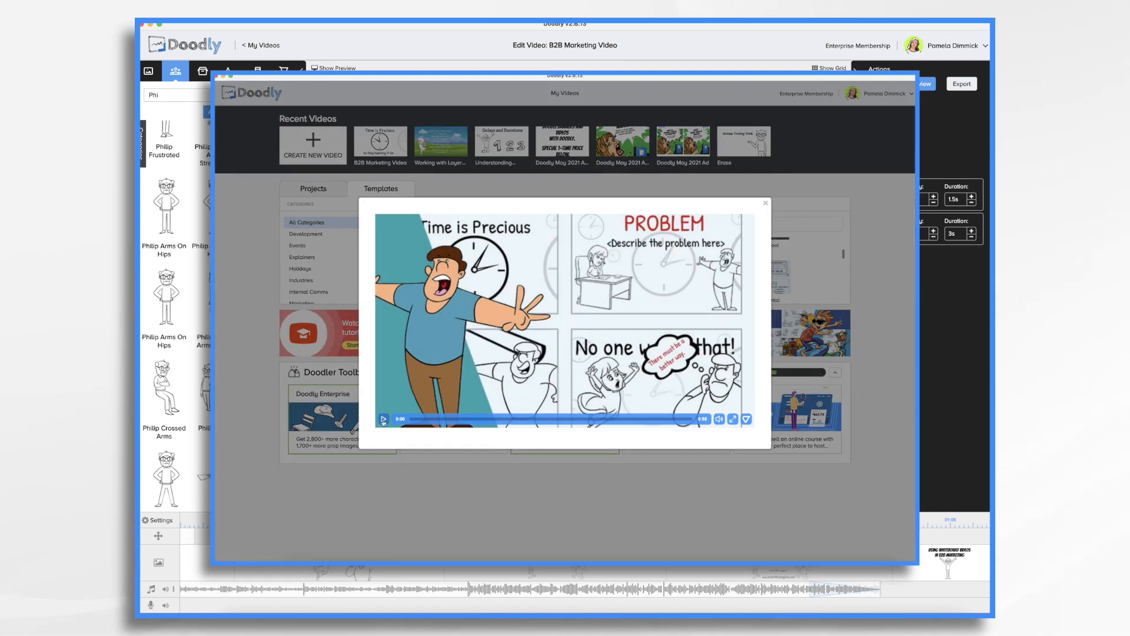
click(385, 419)
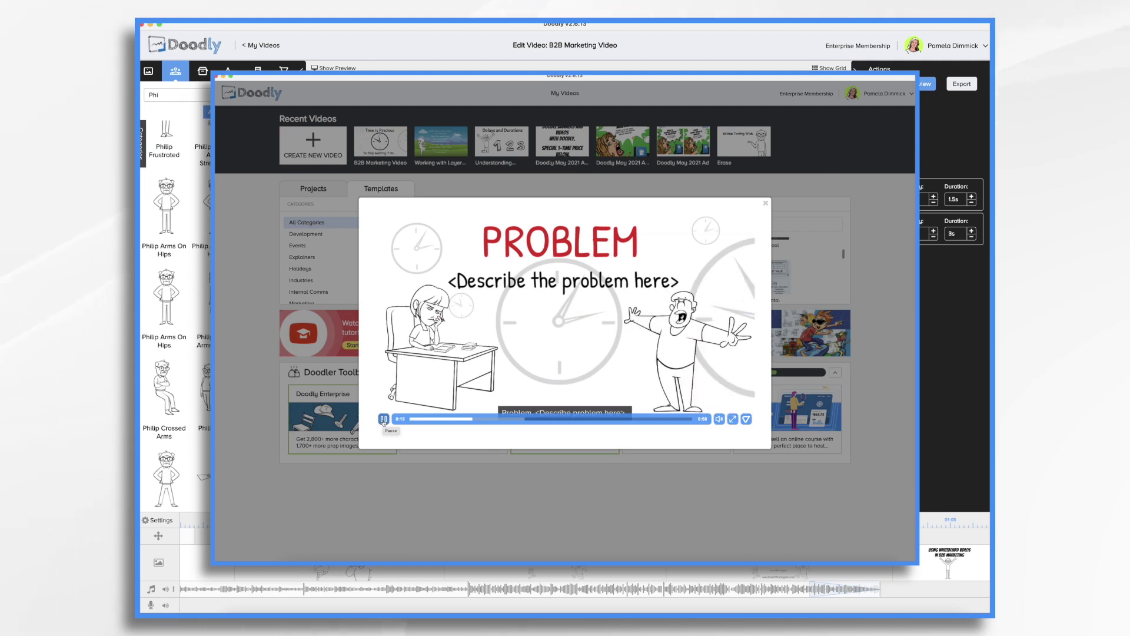
click(384, 419)
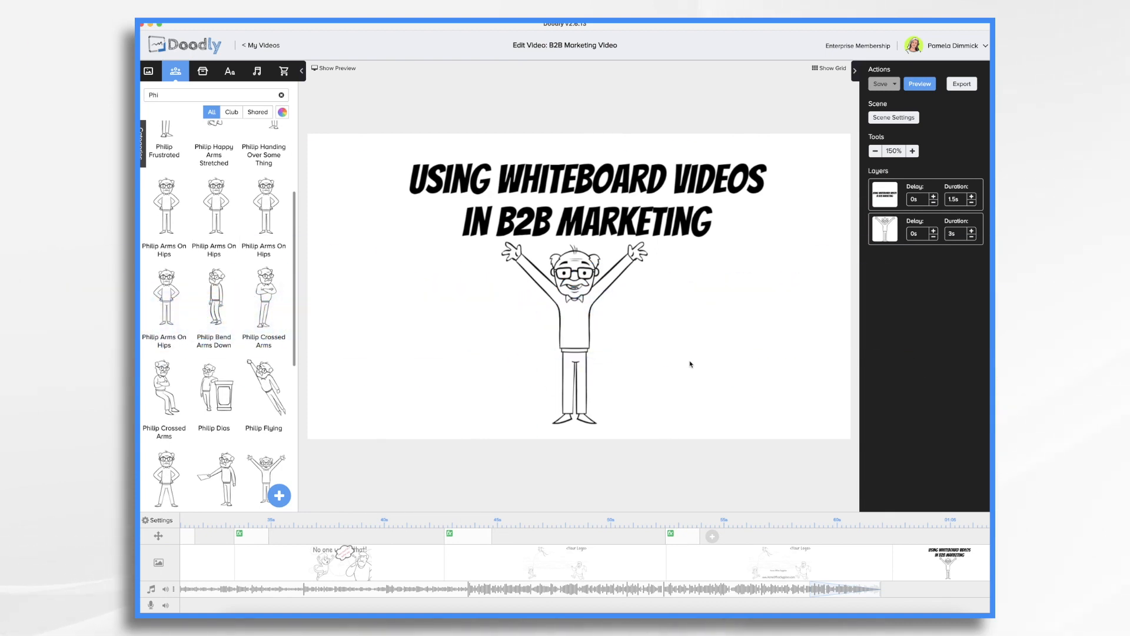
Step: Open the closing Acme Office Supplies scene, then bring up the audio library
click(256, 561)
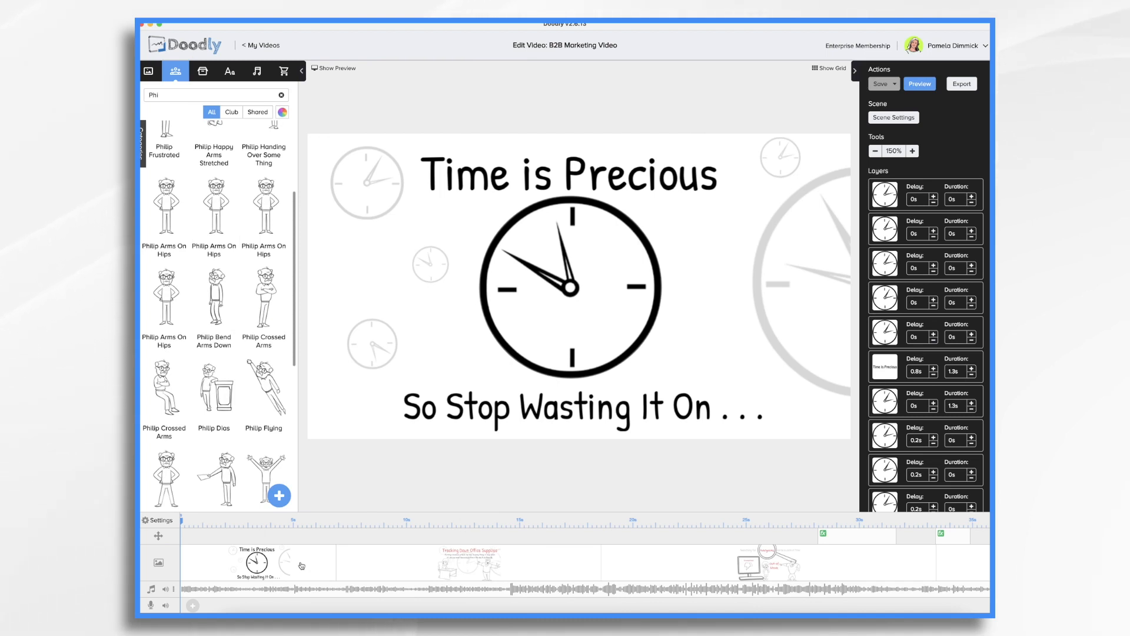
click(469, 562)
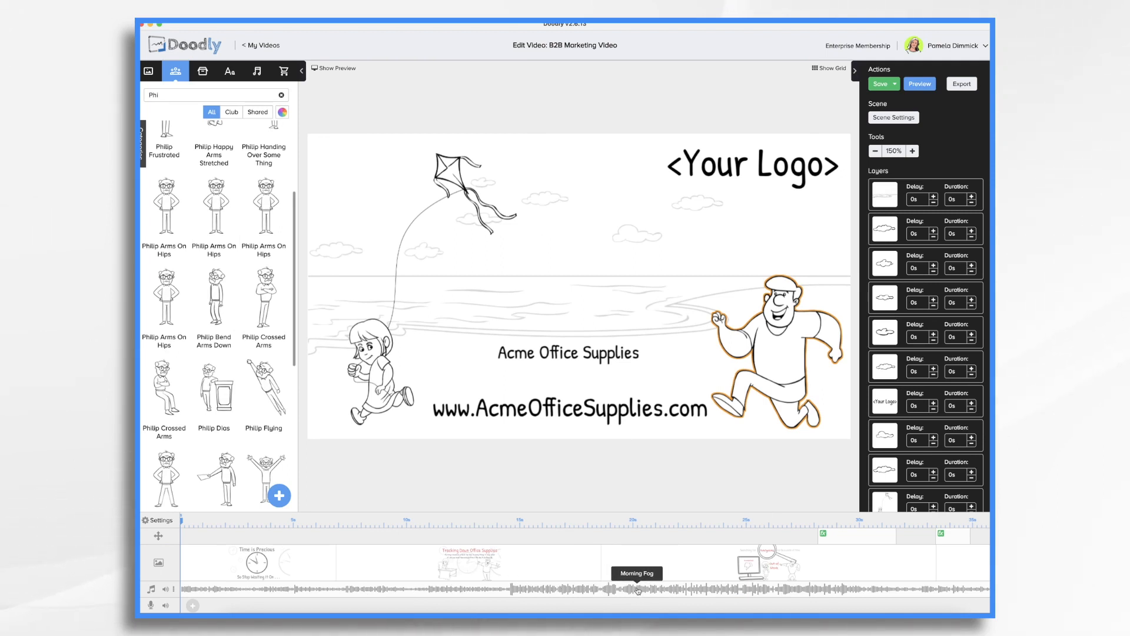
click(165, 206)
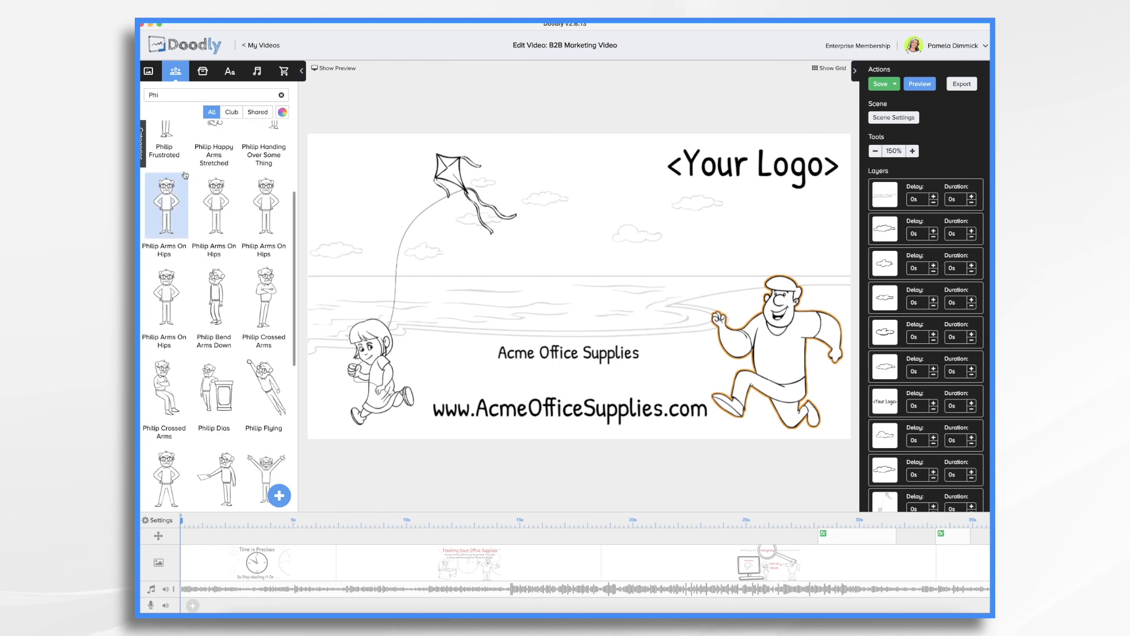
click(257, 71)
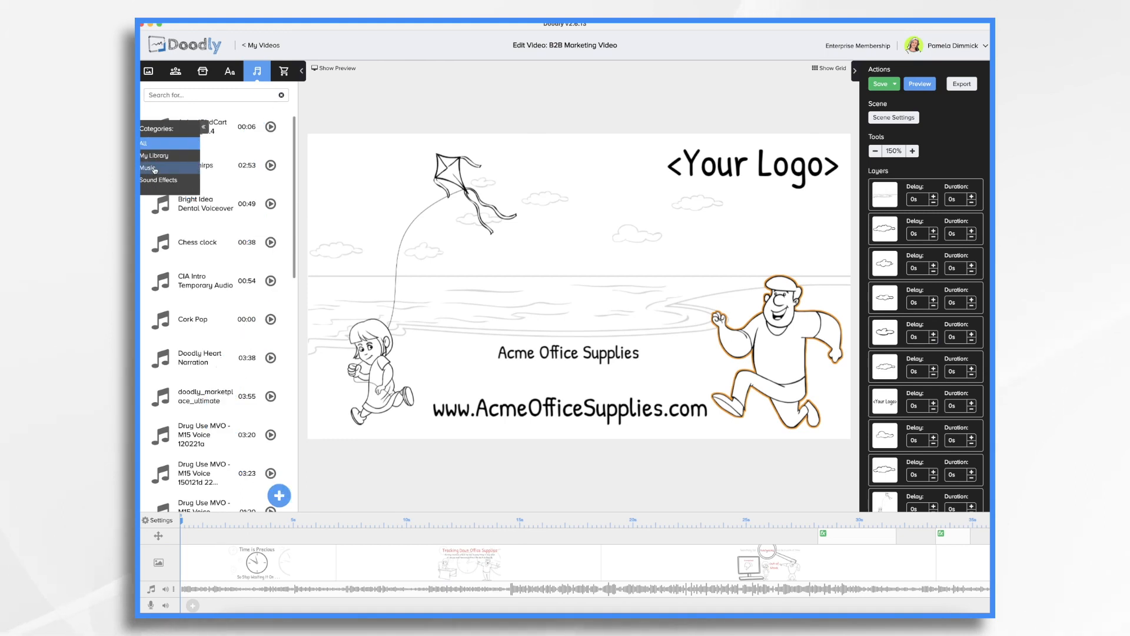
Step: Filter the audio library to Music tracks and scroll through them
click(148, 167)
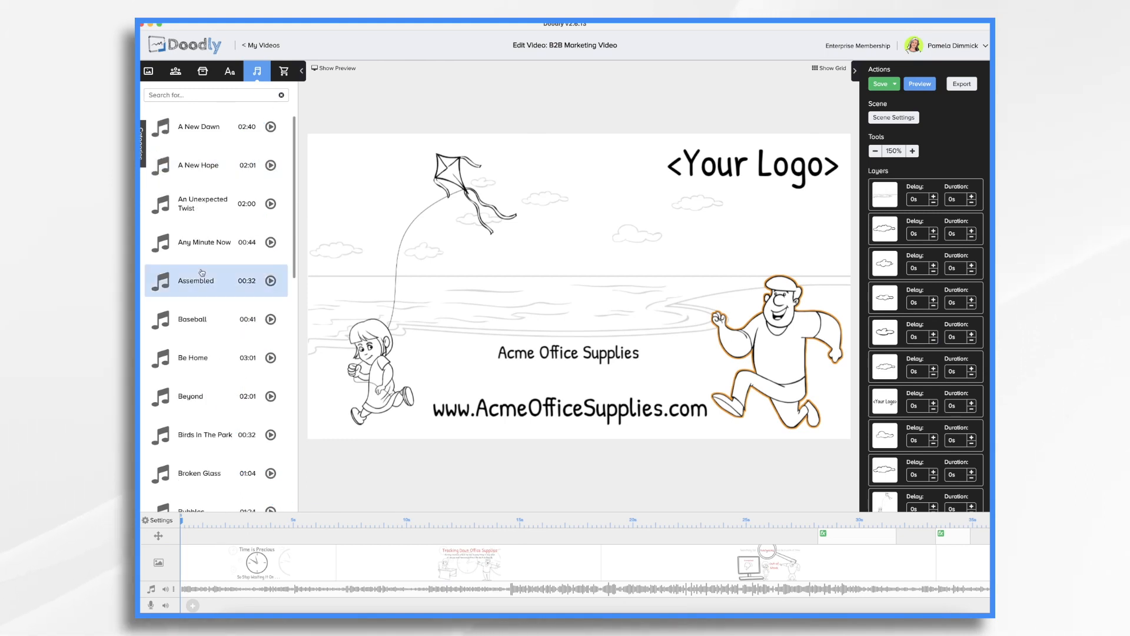
scroll(down, 3)
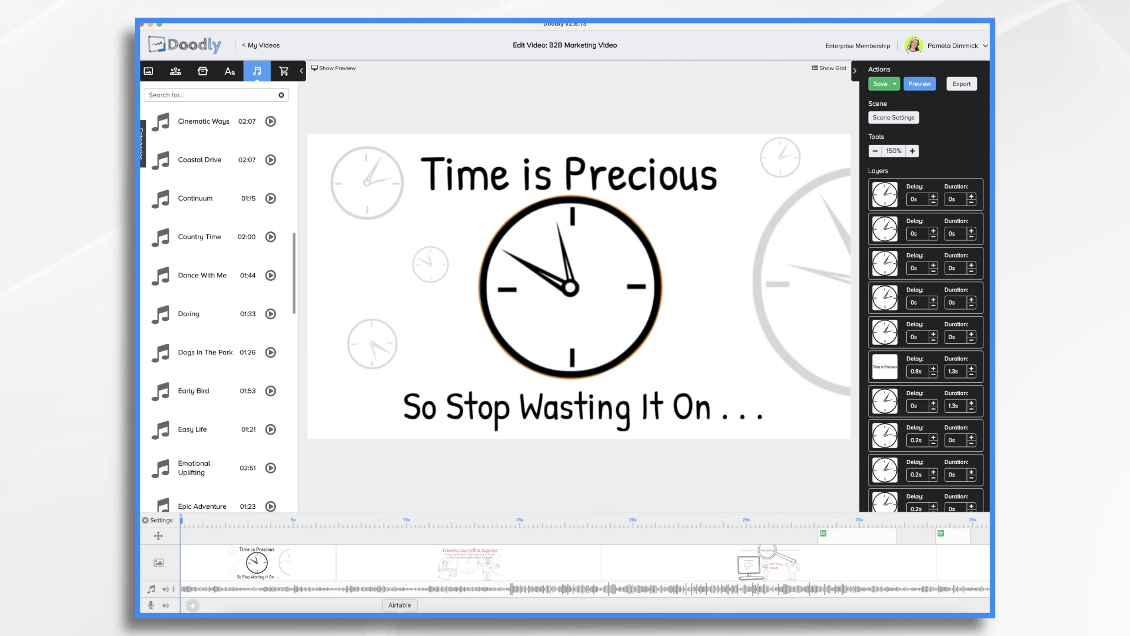
Step: Review the Tracking Down Office Supplies paragraph, then save with the bargains scene open
click(469, 562)
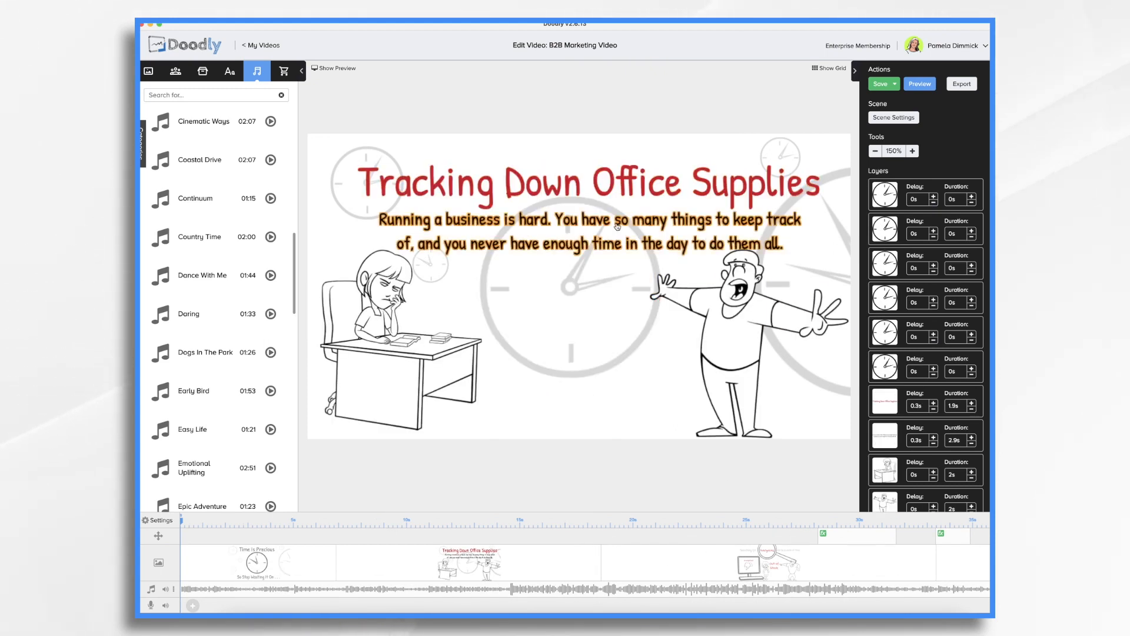
double_click(591, 231)
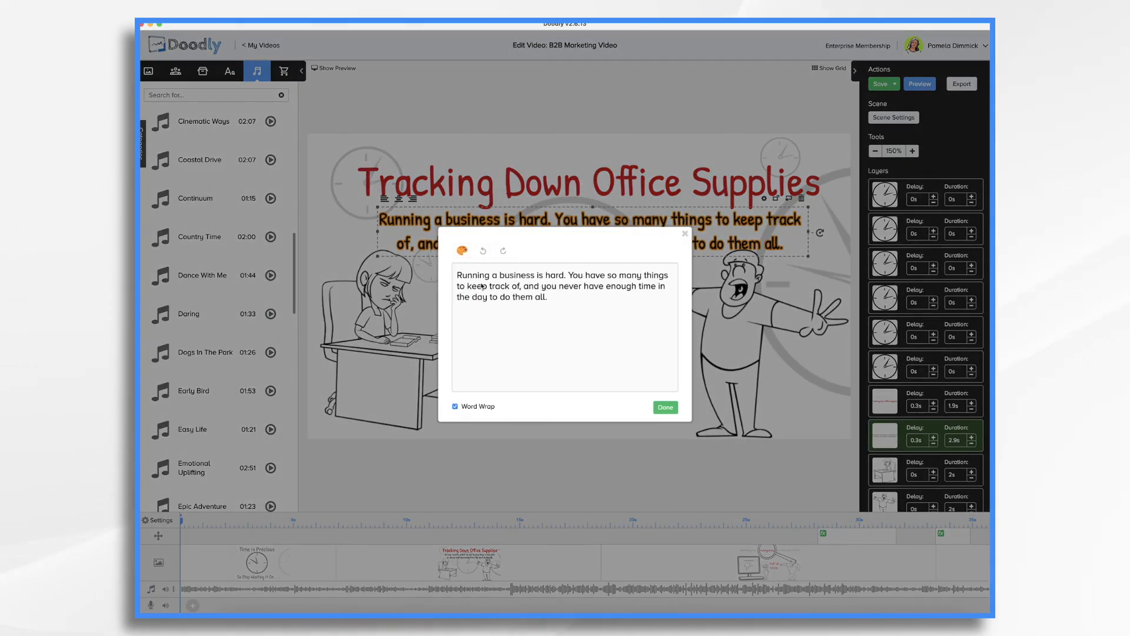
click(664, 407)
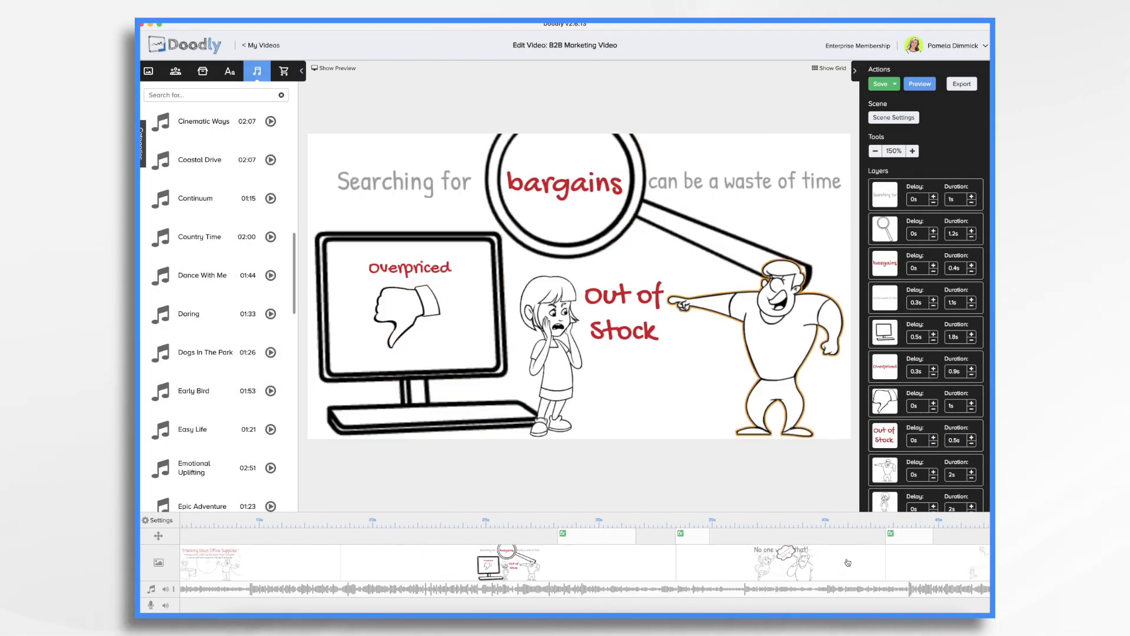
scroll(right, 3)
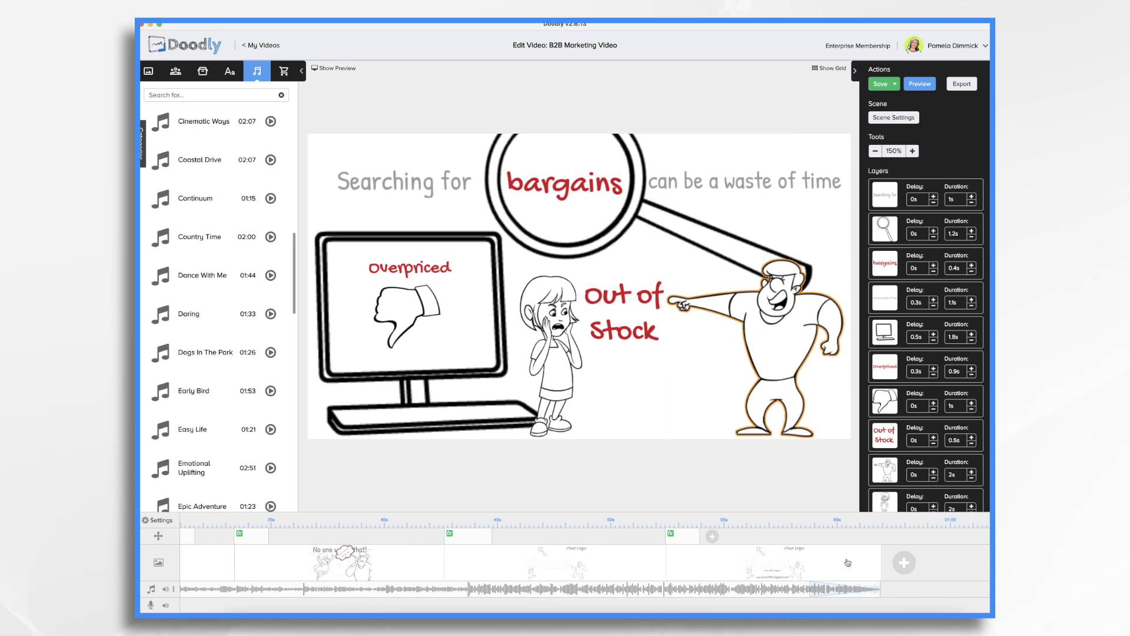
click(880, 83)
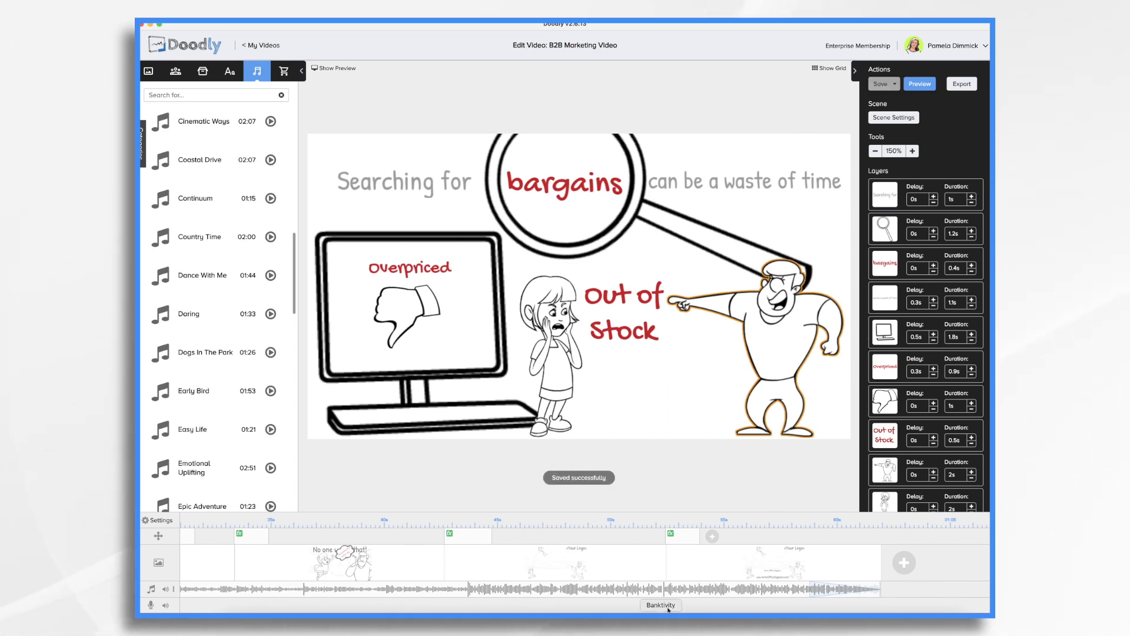
Step: Swap the scared girl beside the monitor for an Amanda pose
click(551, 354)
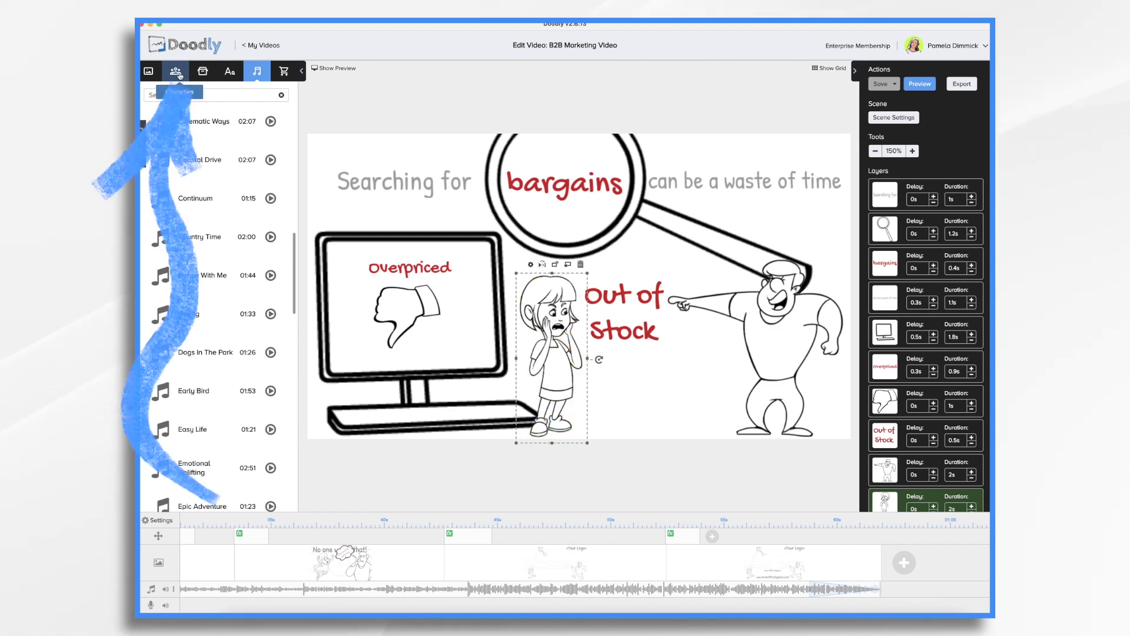
click(175, 71)
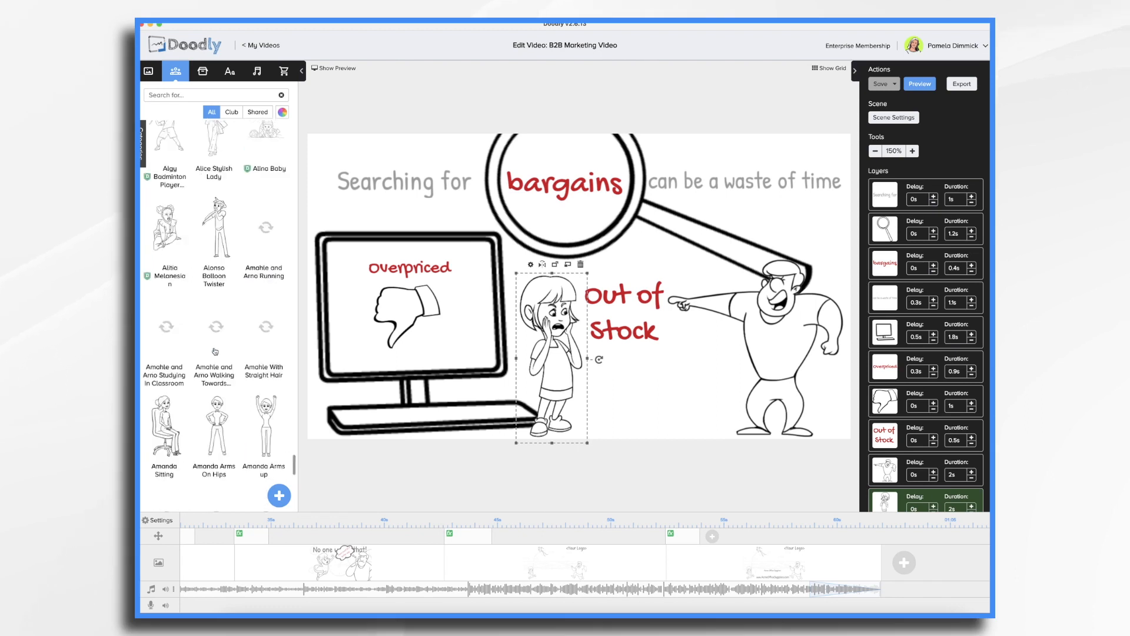
scroll(down, 3)
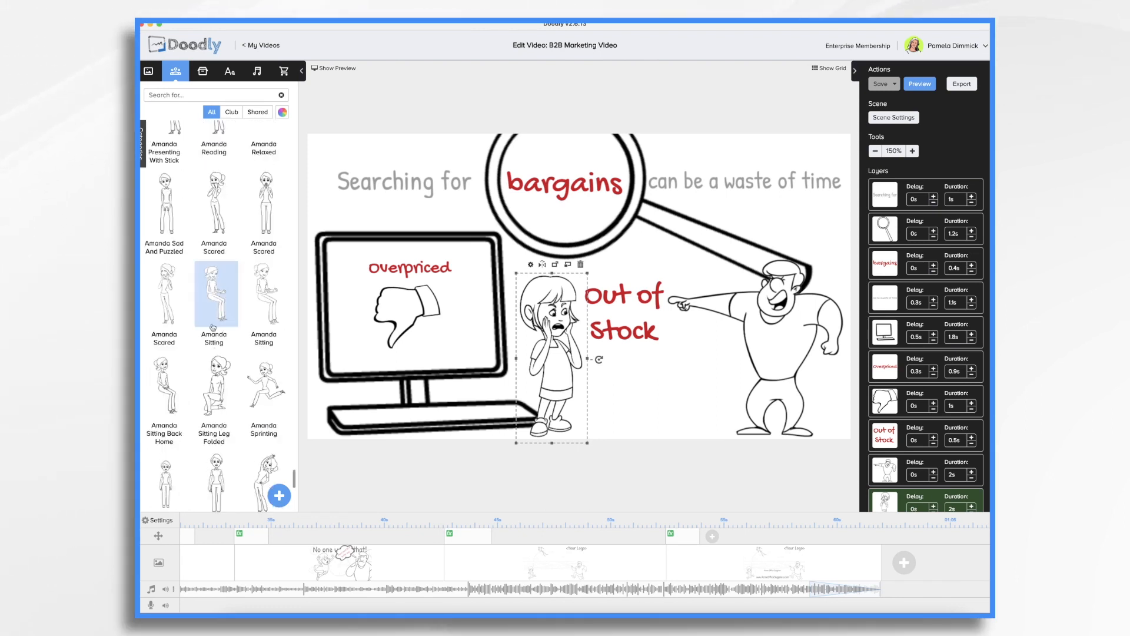
click(214, 204)
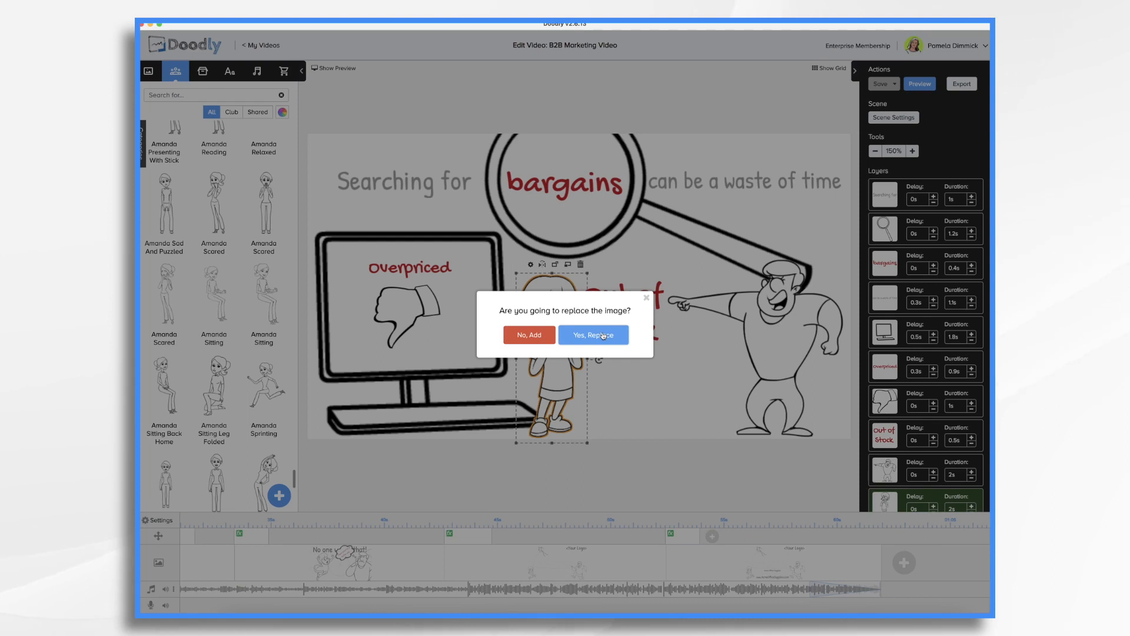
click(593, 334)
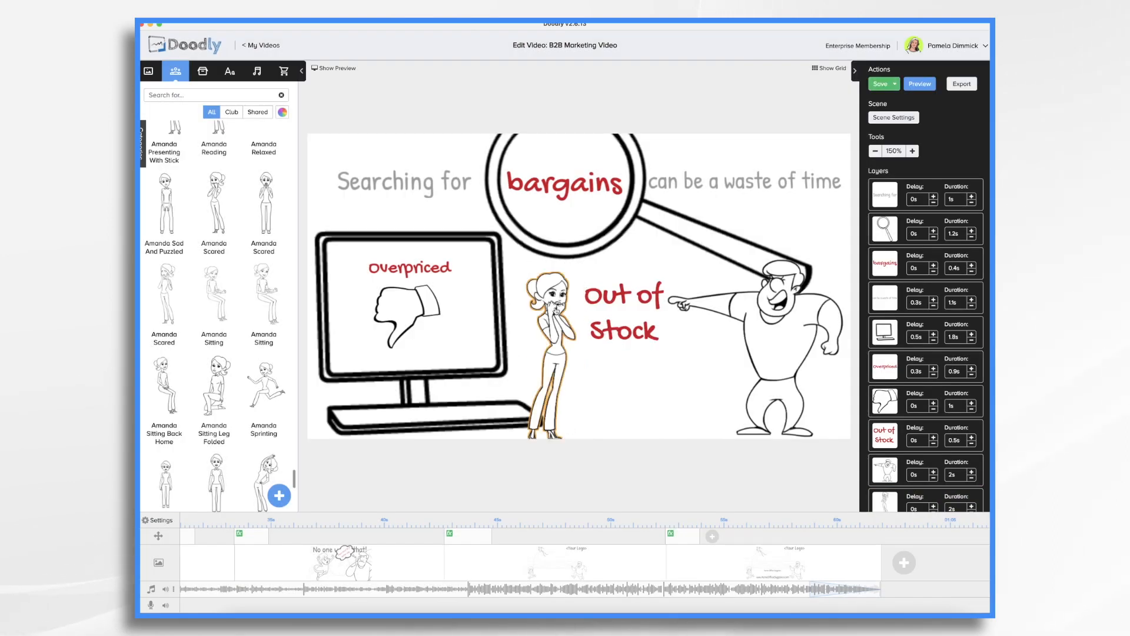
Step: Replace the desk woman with an Amanda image and confirm Yes, Replace
click(550, 331)
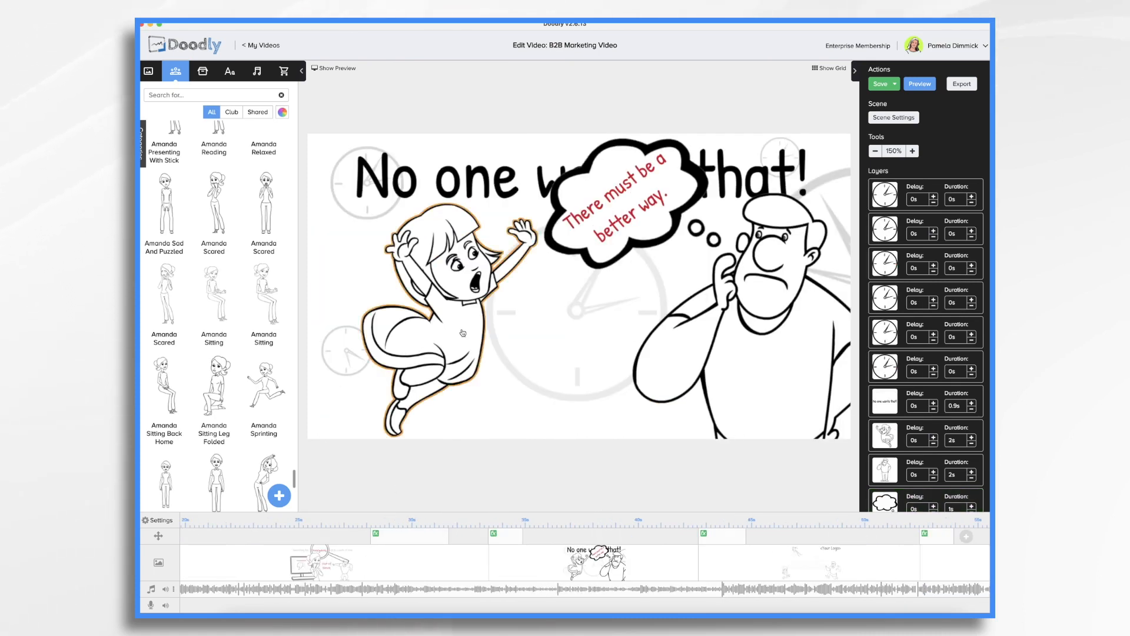
click(264, 383)
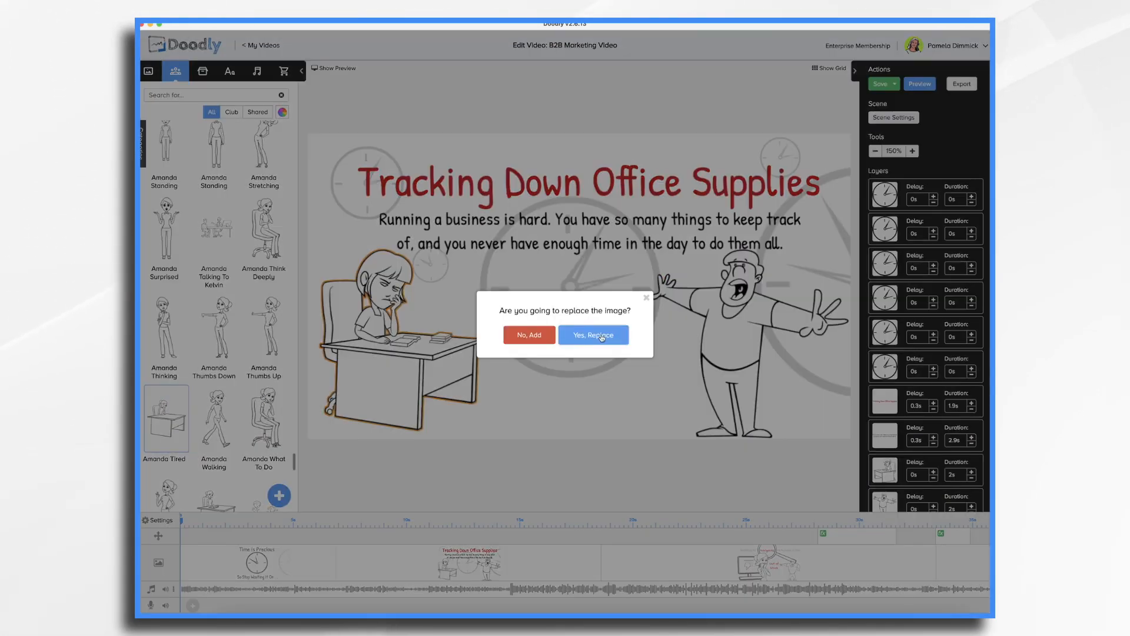
click(592, 334)
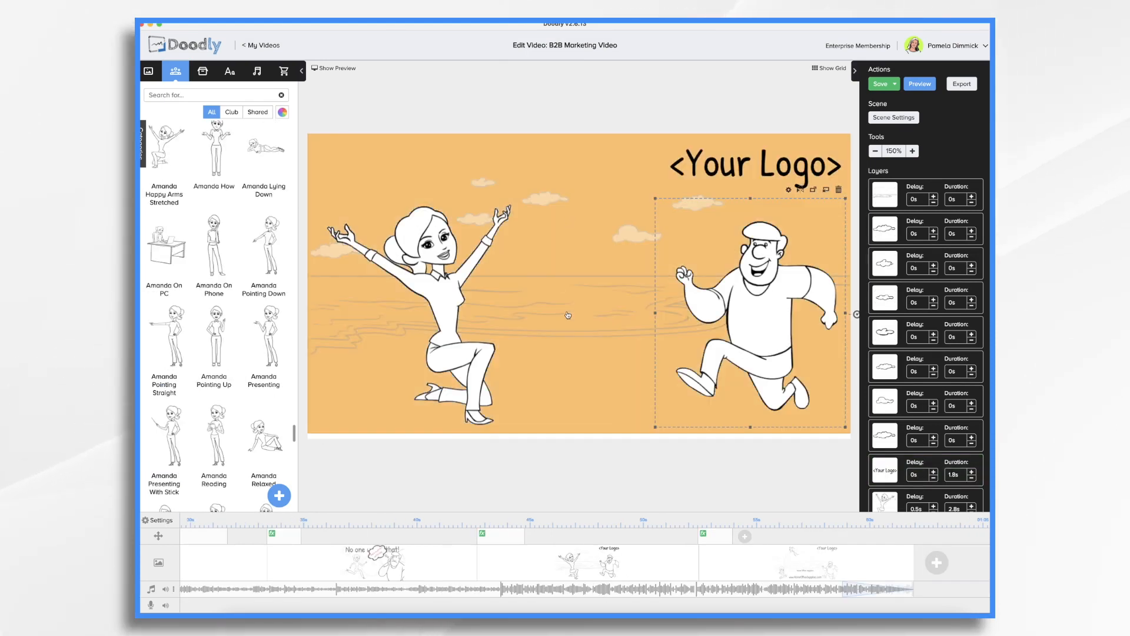
mouse_move(556, 334)
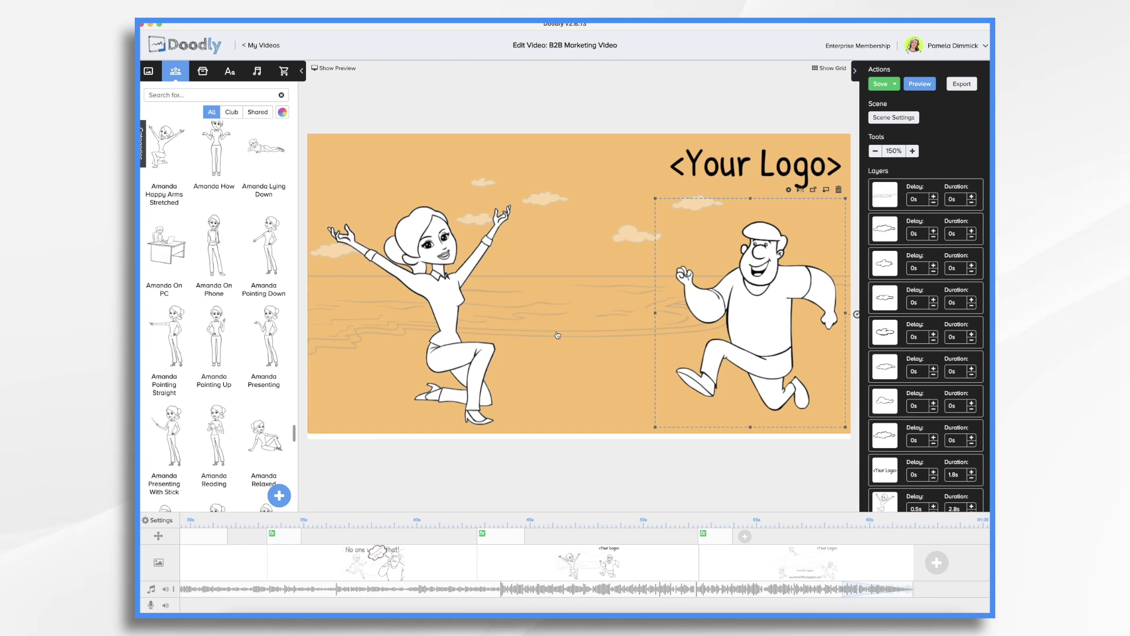
mouse_move(575, 339)
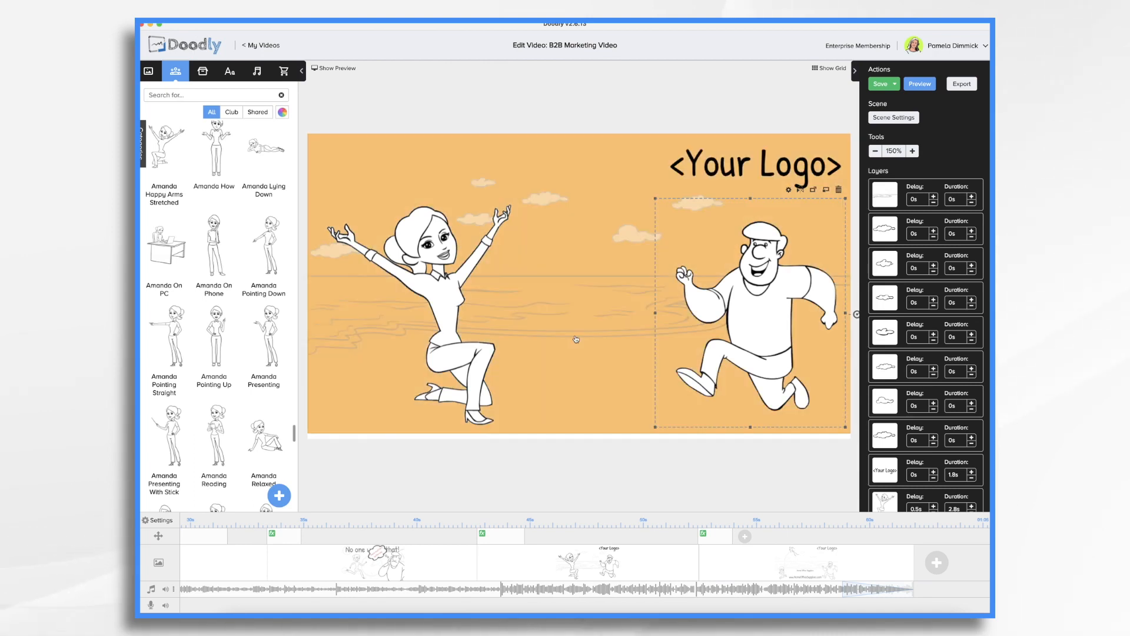
Step: Select the beach background and clouds, delete them, and confirm with OK
click(881, 196)
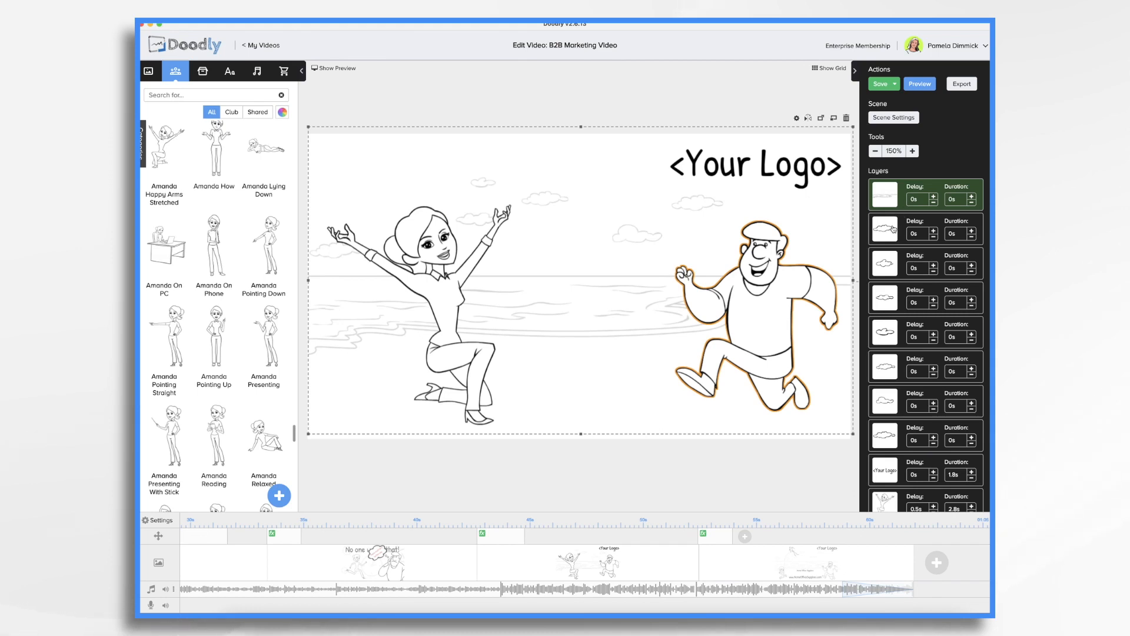
click(883, 228)
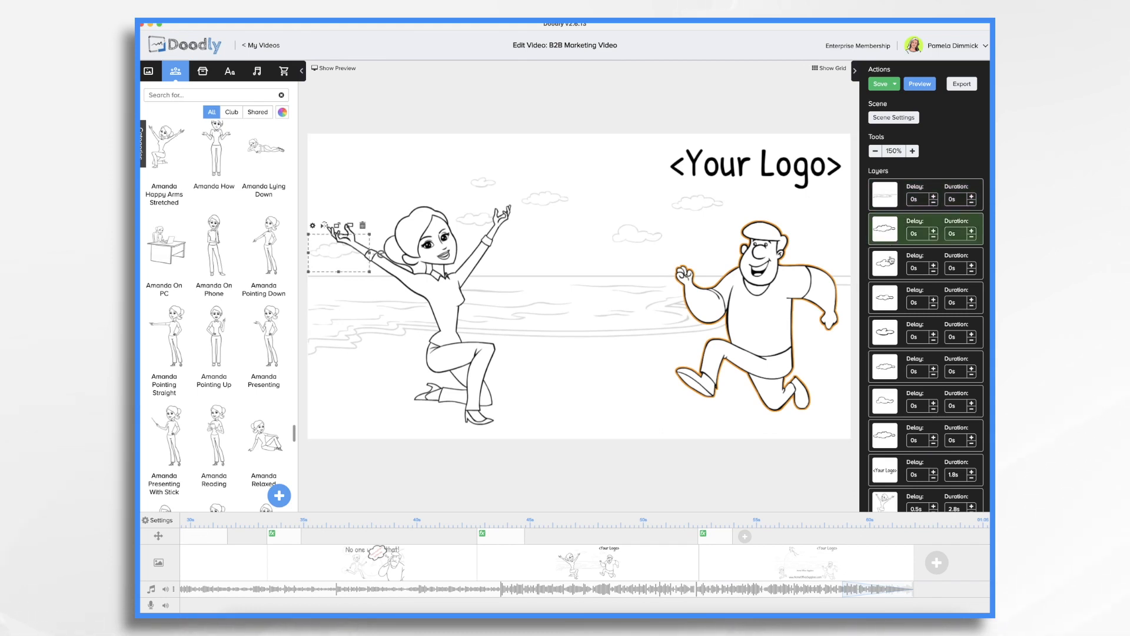
mouse_move(883, 199)
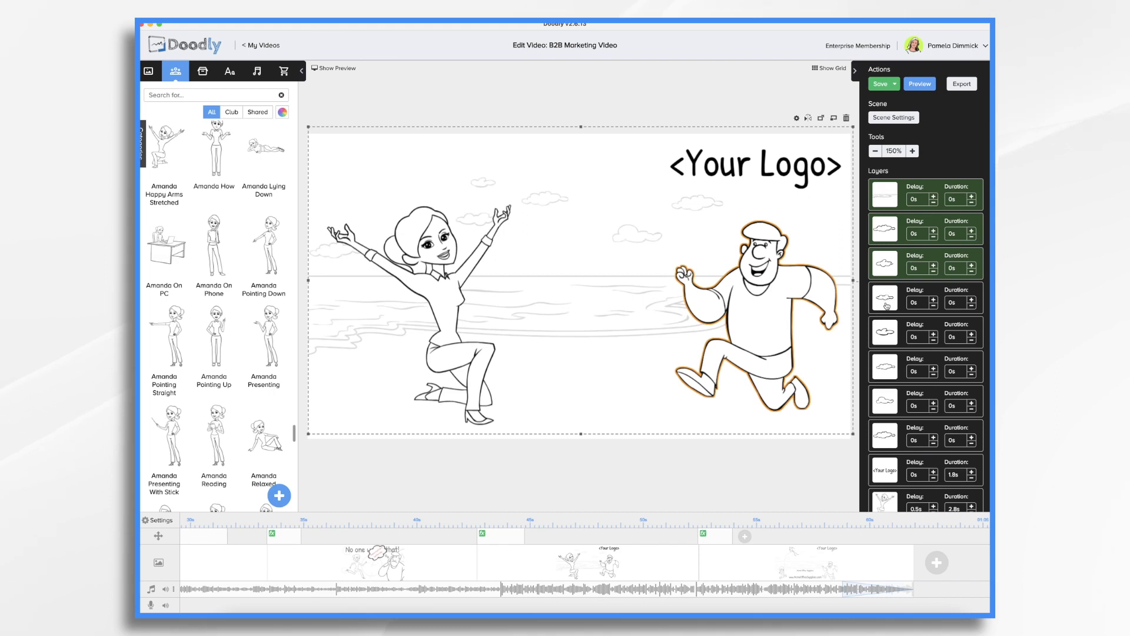
click(880, 83)
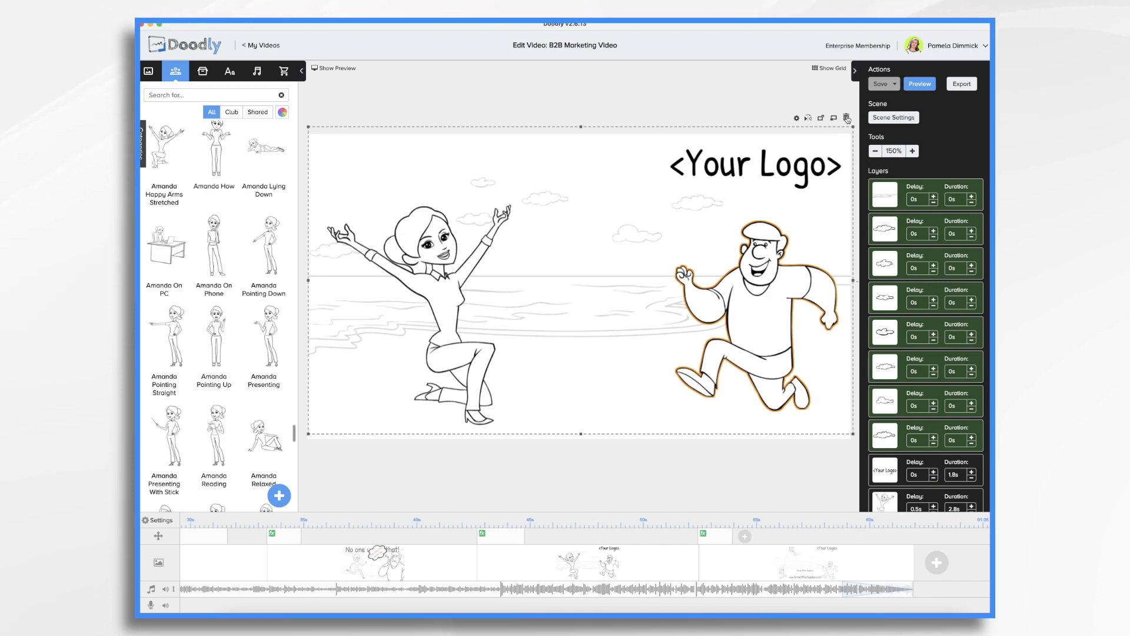
click(847, 118)
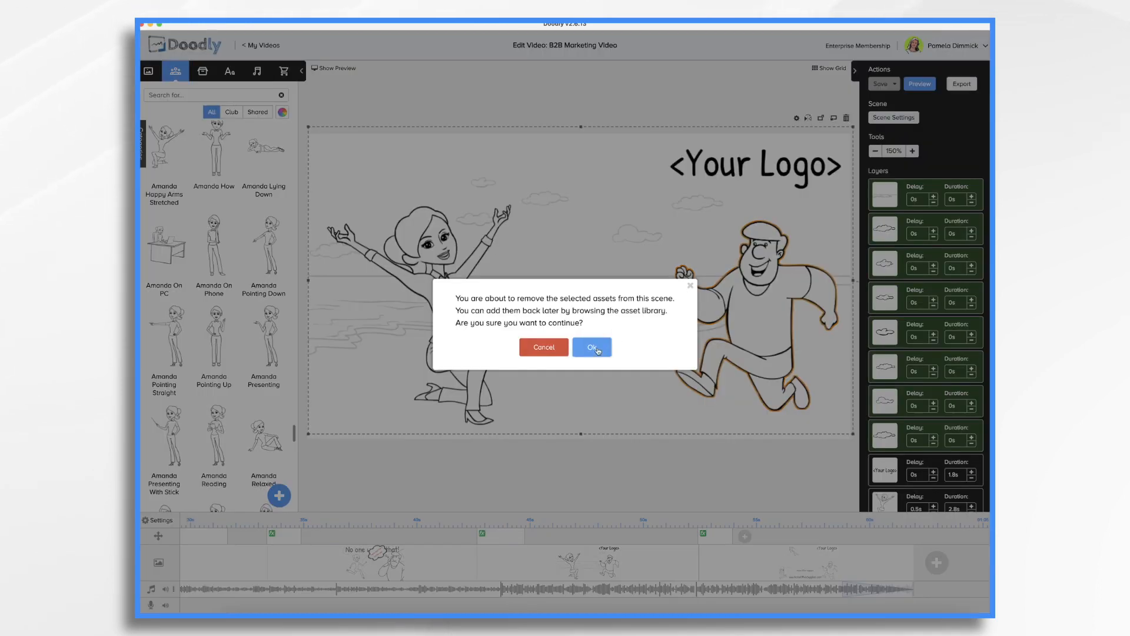
click(591, 347)
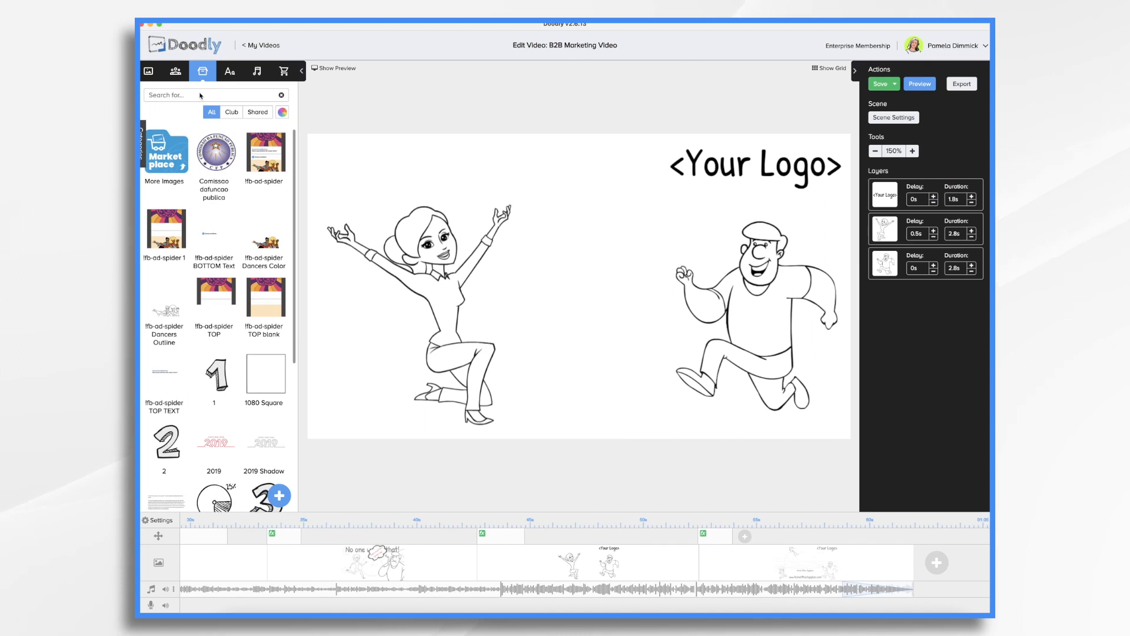
Step: Search the Props library for 'wall'
text(wall)
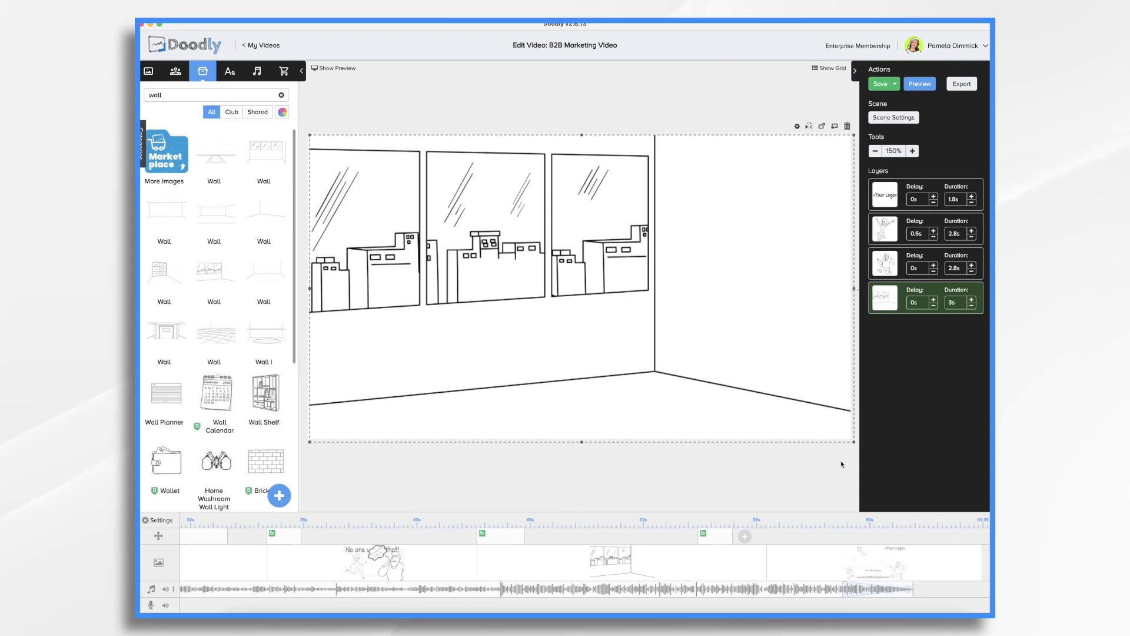
mouse_move(893, 299)
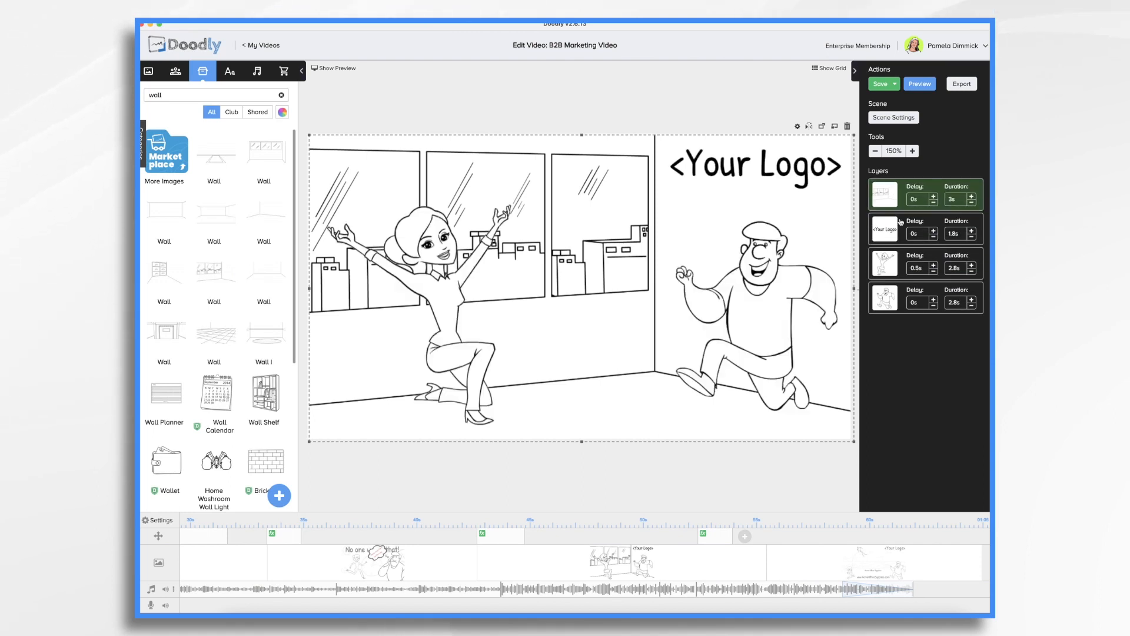
mouse_move(932, 352)
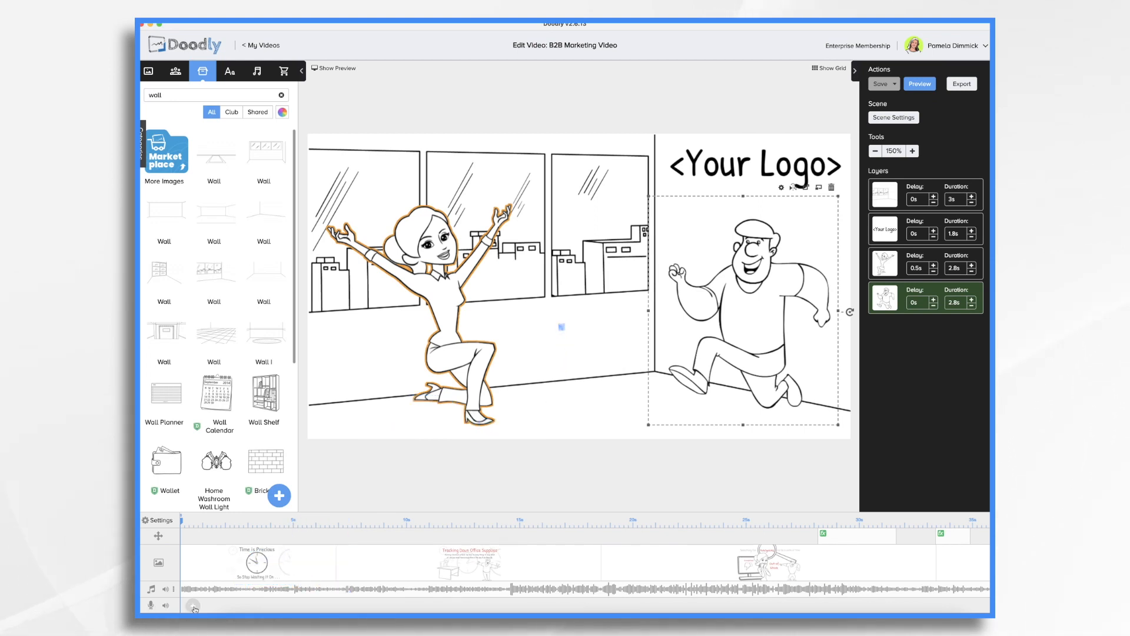
Step: Open the voiceover recorder and start recording narration during playback
click(192, 605)
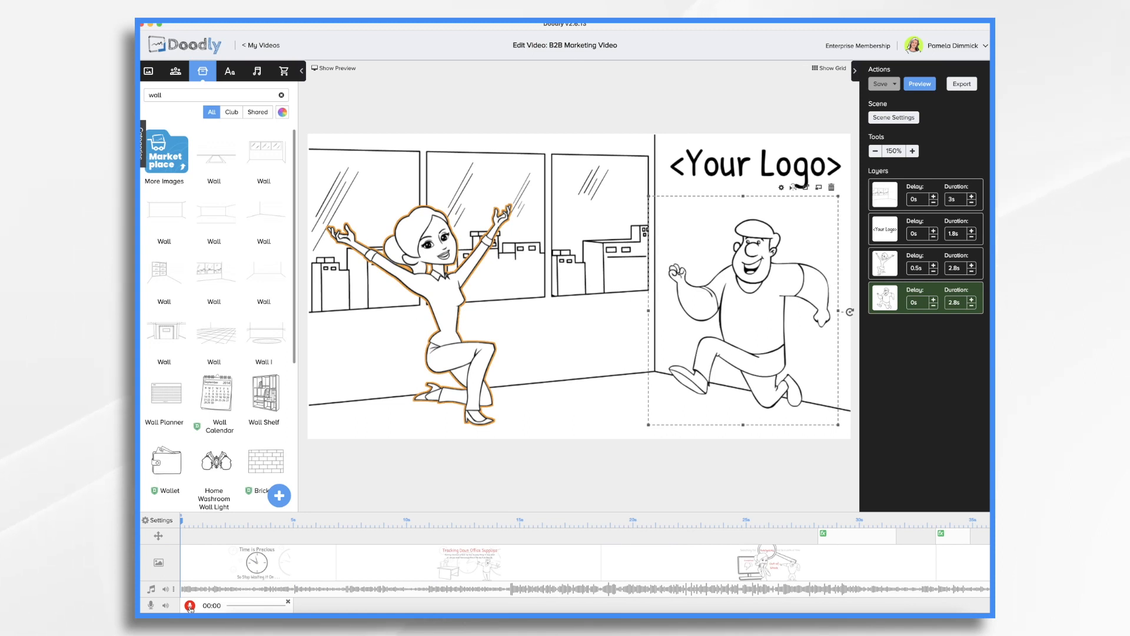
click(256, 70)
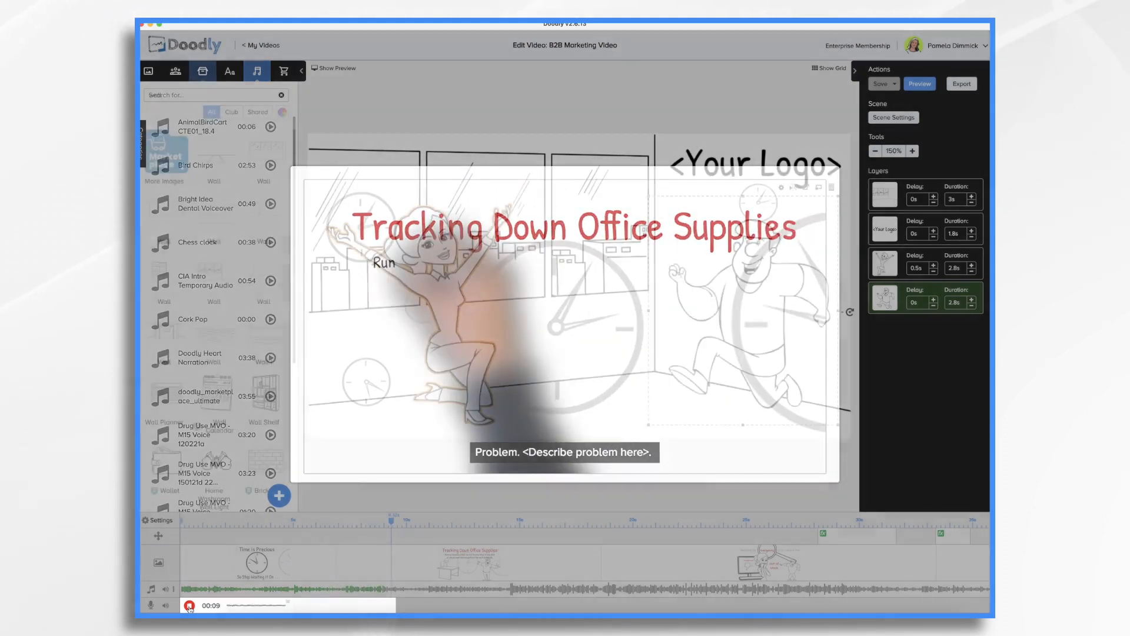
Step: Stop the voiceover recording, then add an audio file from the Sounds library
click(190, 604)
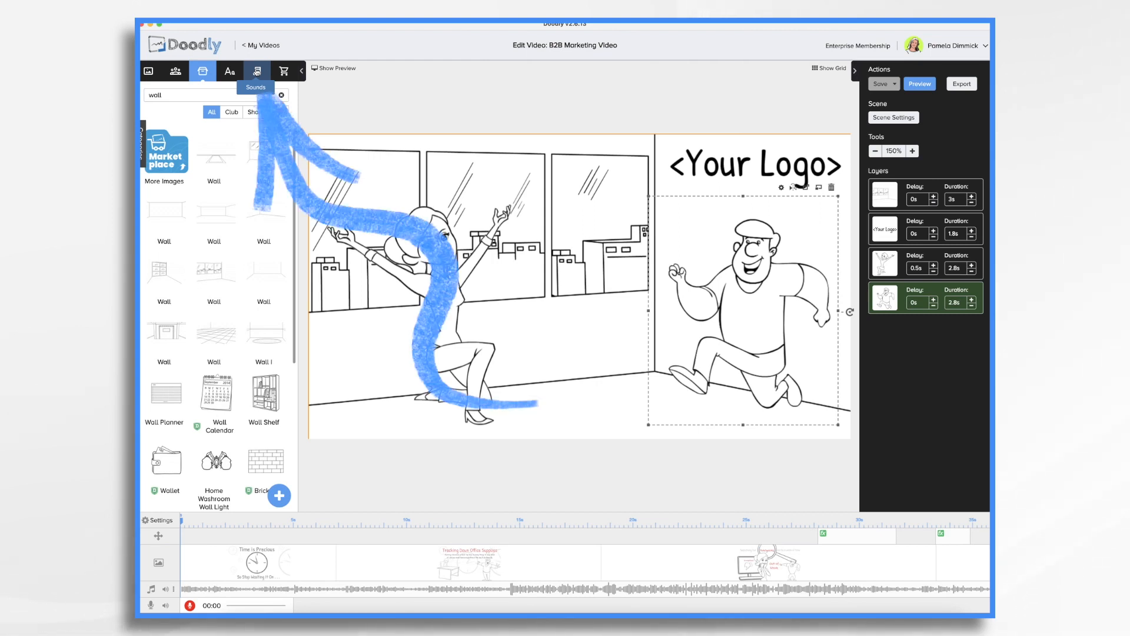
click(256, 71)
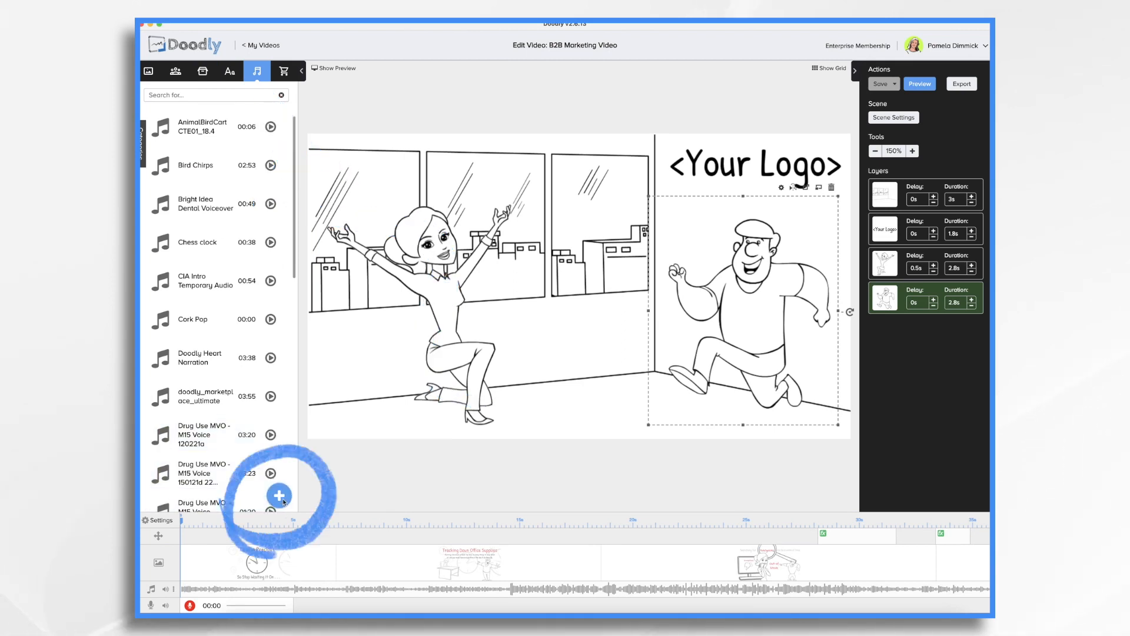
click(279, 495)
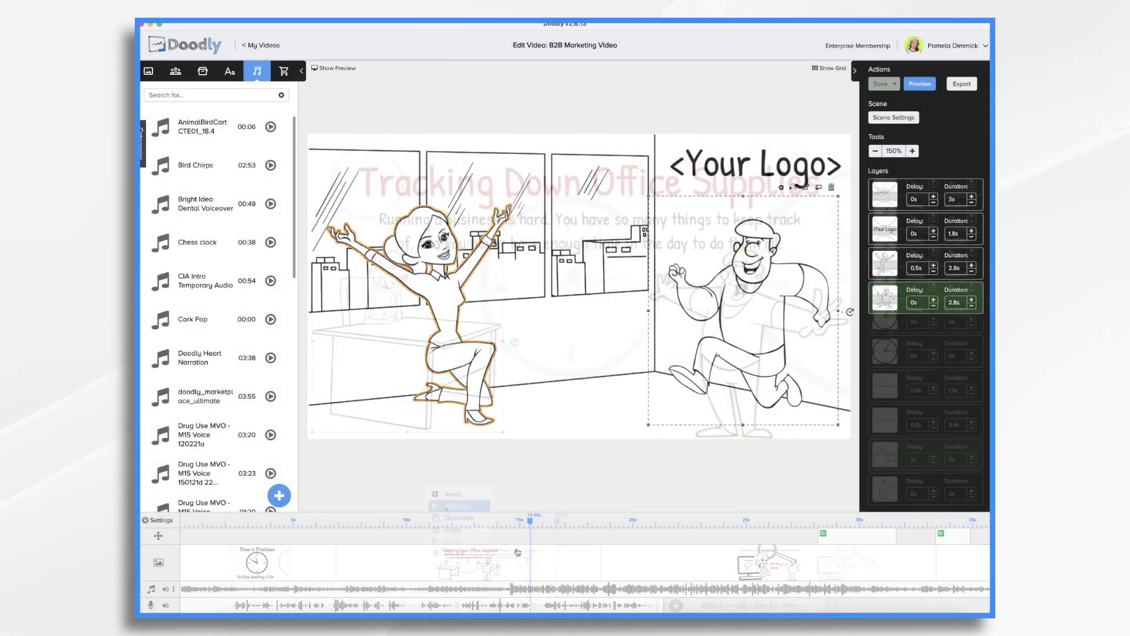
Step: Preview and replay the Tracking Down Office Supplies scene, then close the preview
click(919, 84)
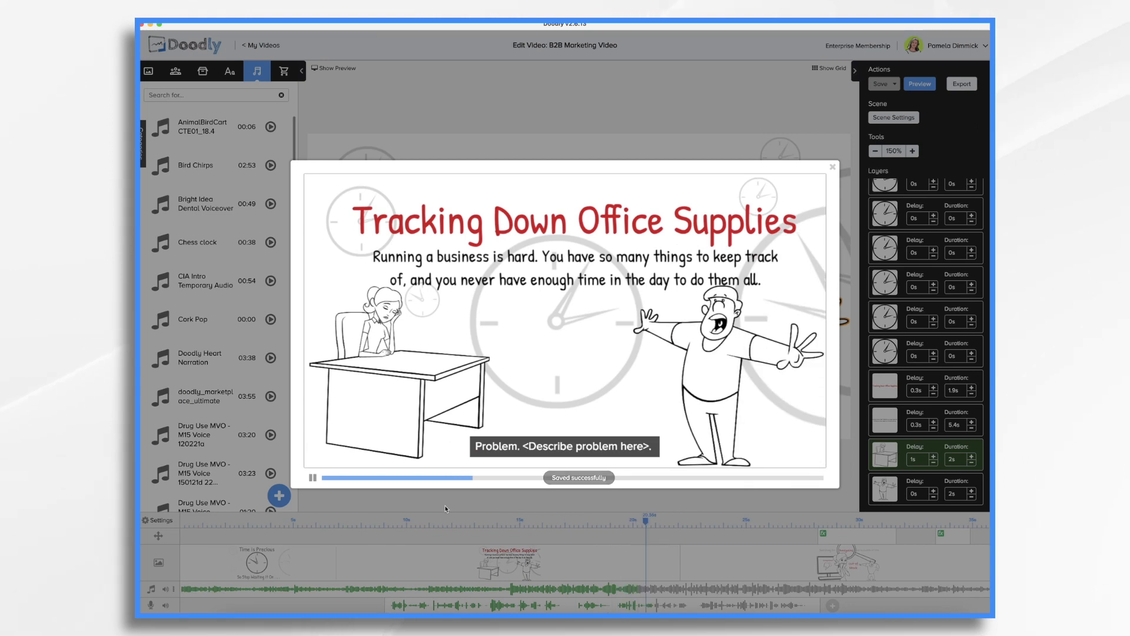
click(312, 478)
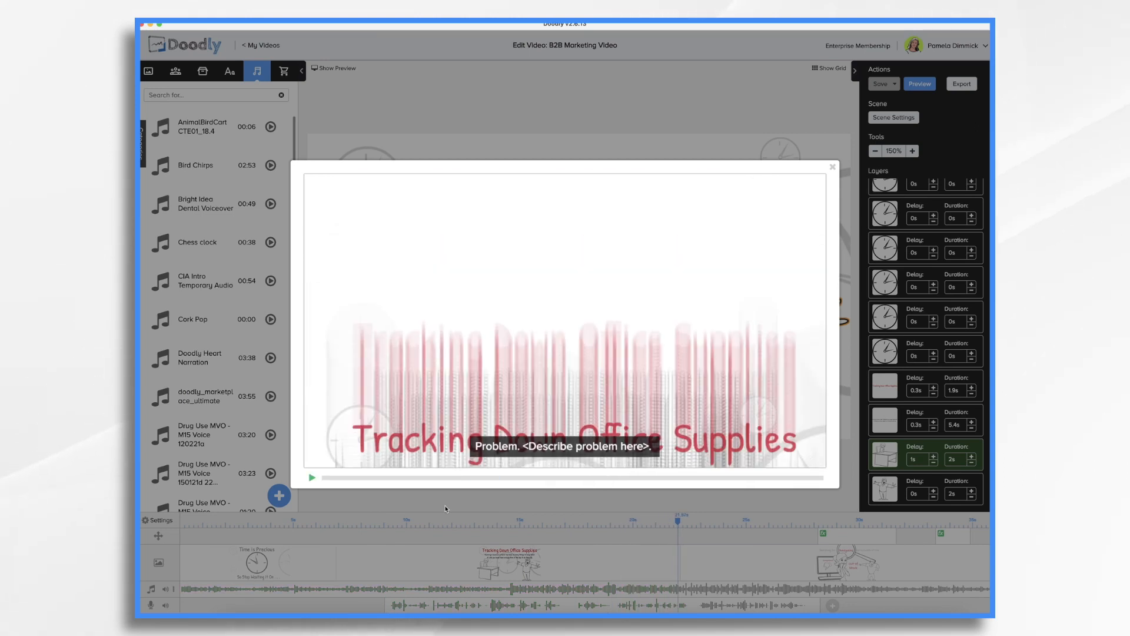
click(834, 166)
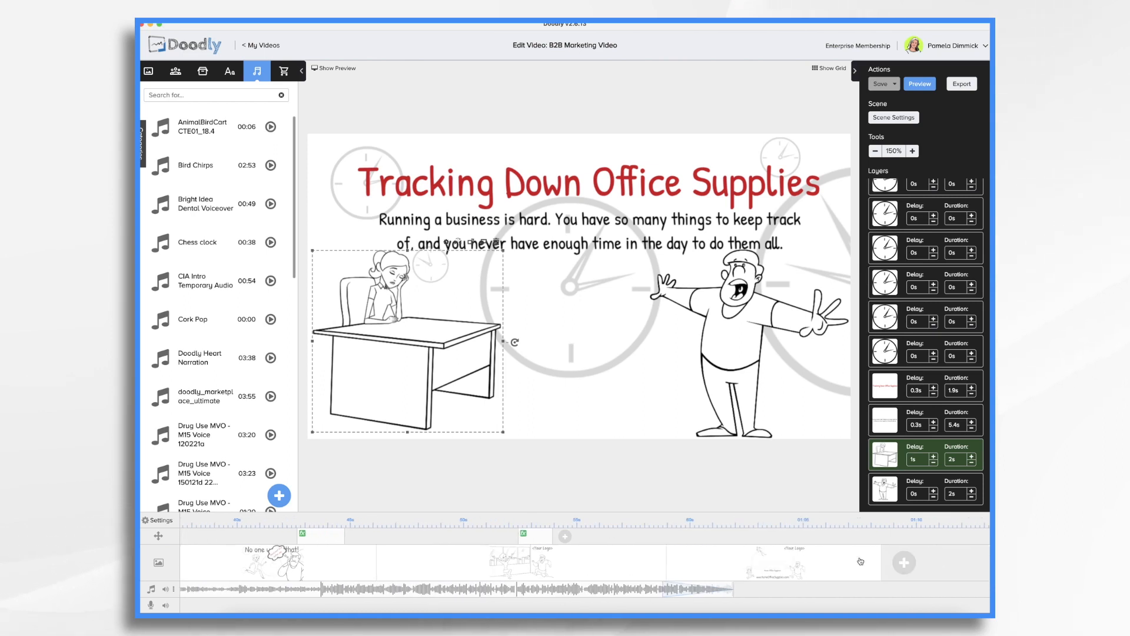
mouse_move(695, 571)
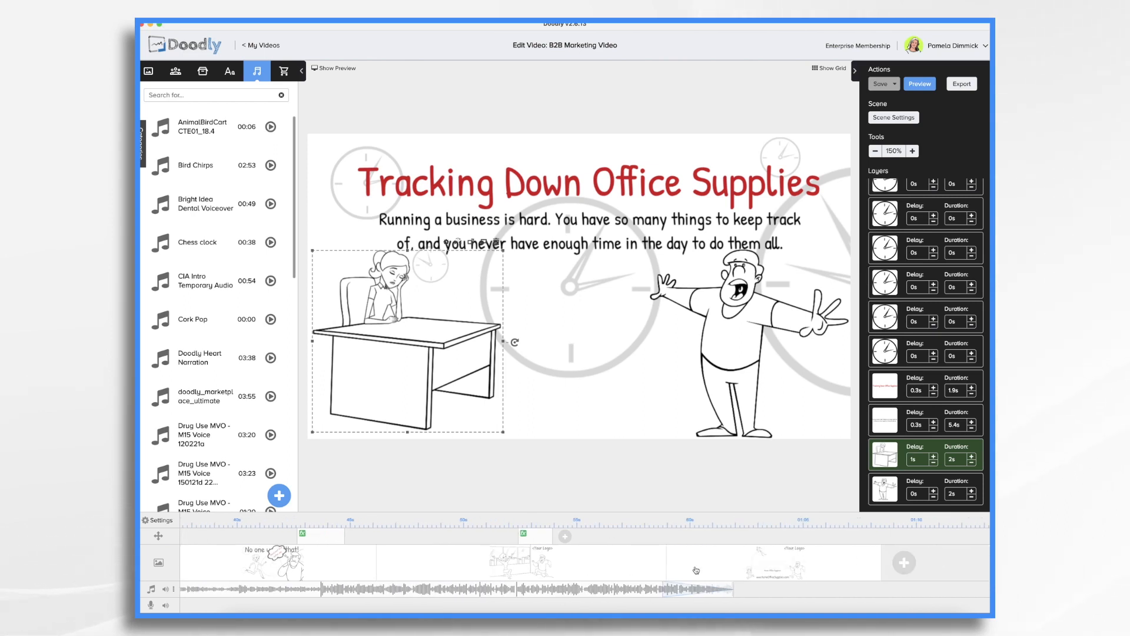
mouse_move(568, 565)
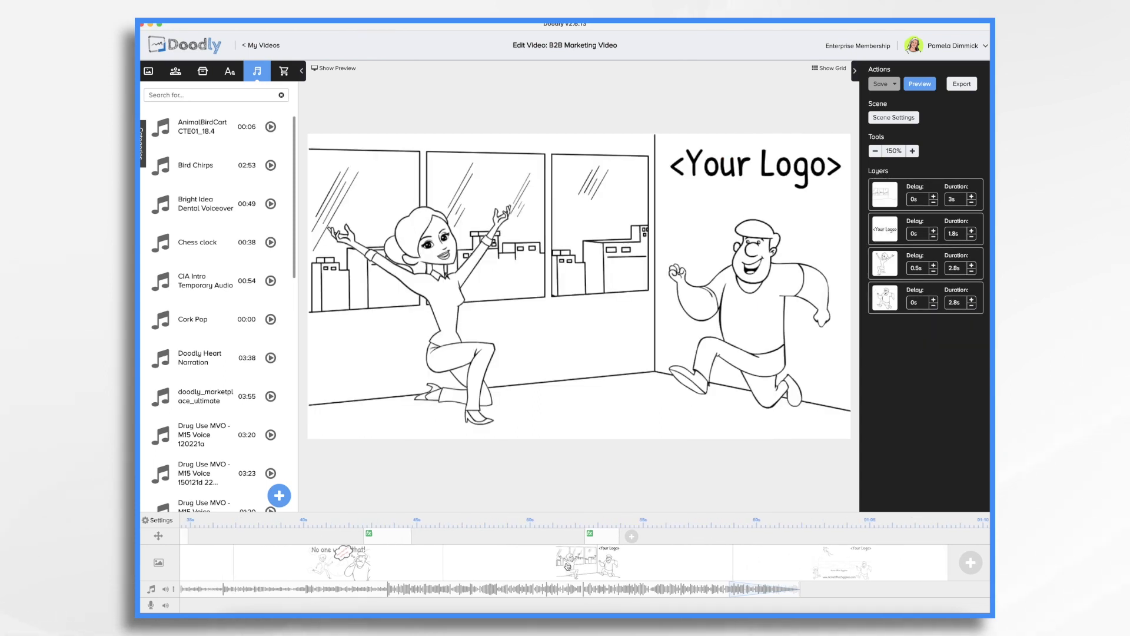
Step: Delete the <Your Logo> text placeholder from the office-wall scene and confirm
click(755, 166)
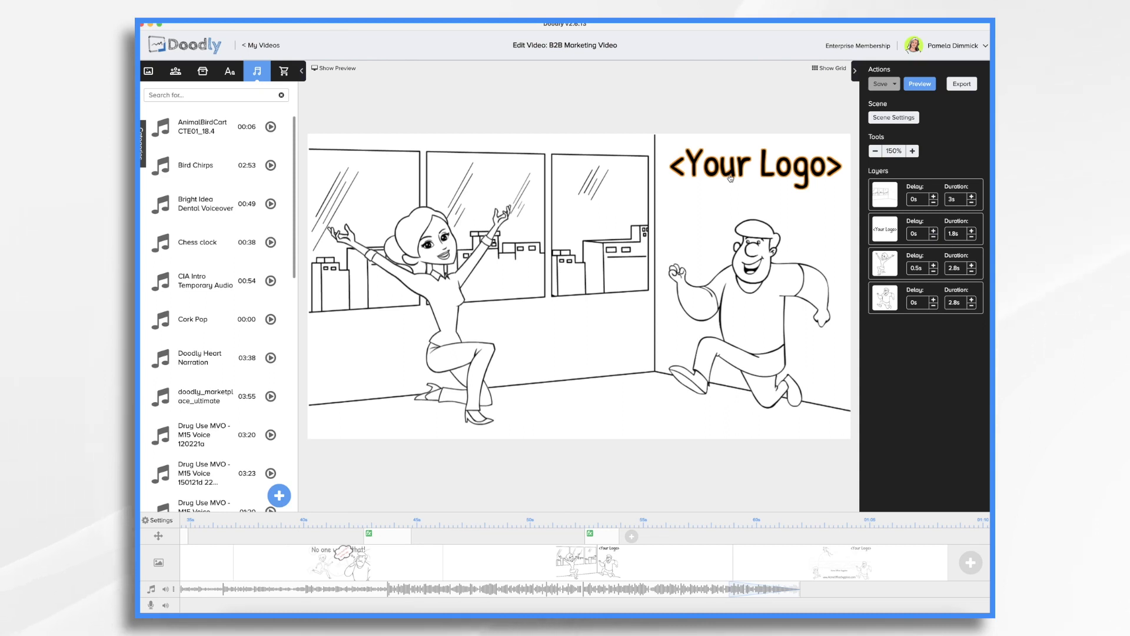
click(753, 164)
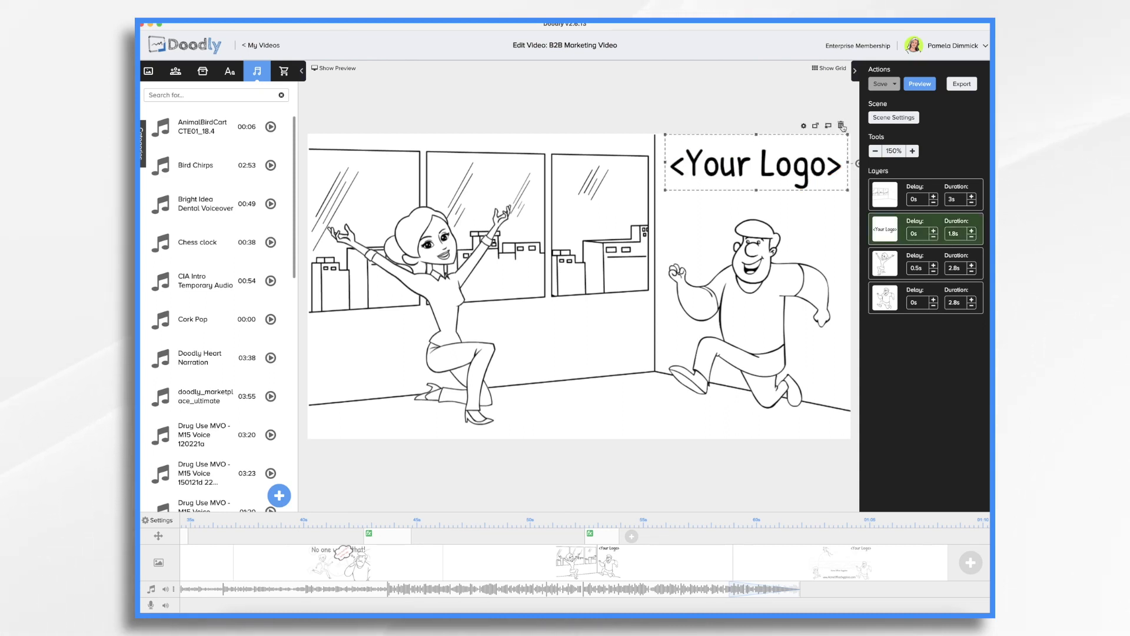
click(840, 126)
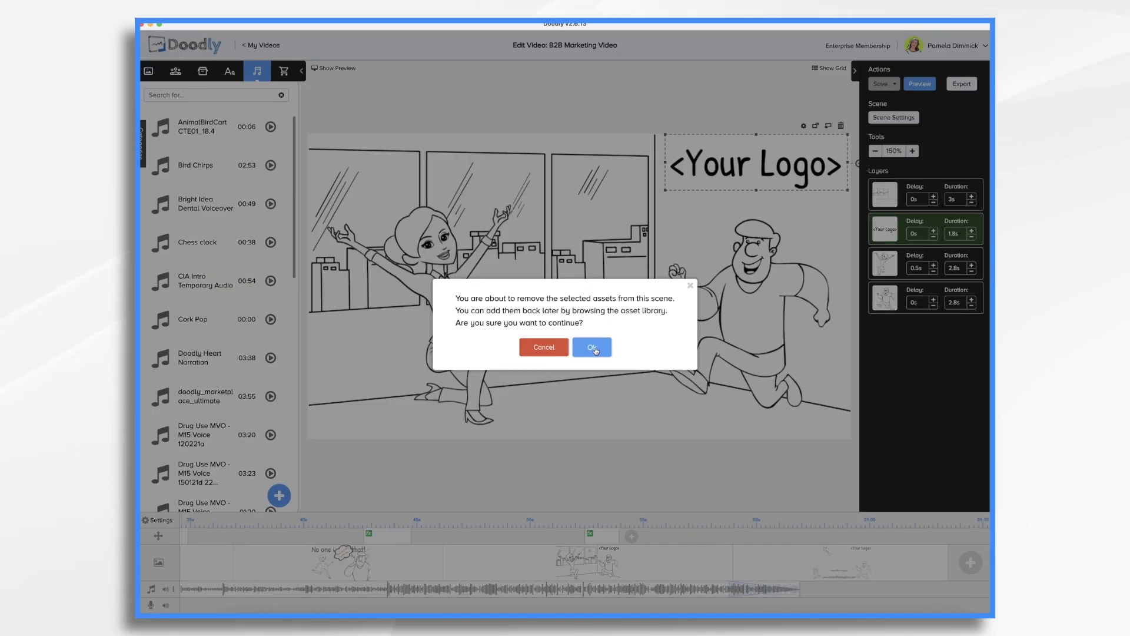
click(591, 347)
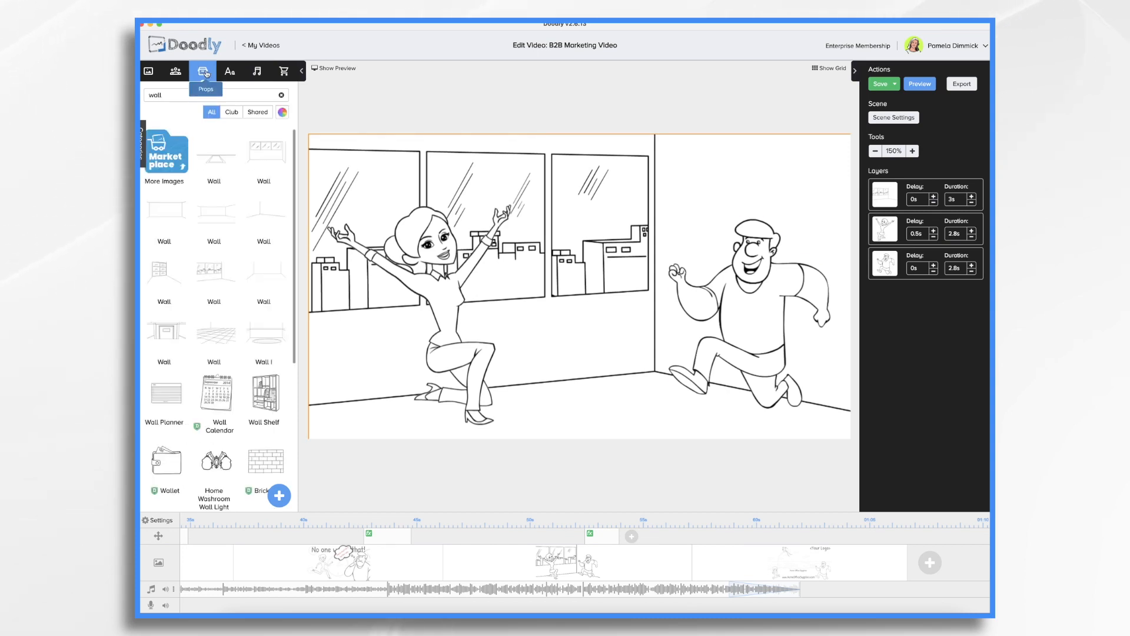
mouse_move(237, 195)
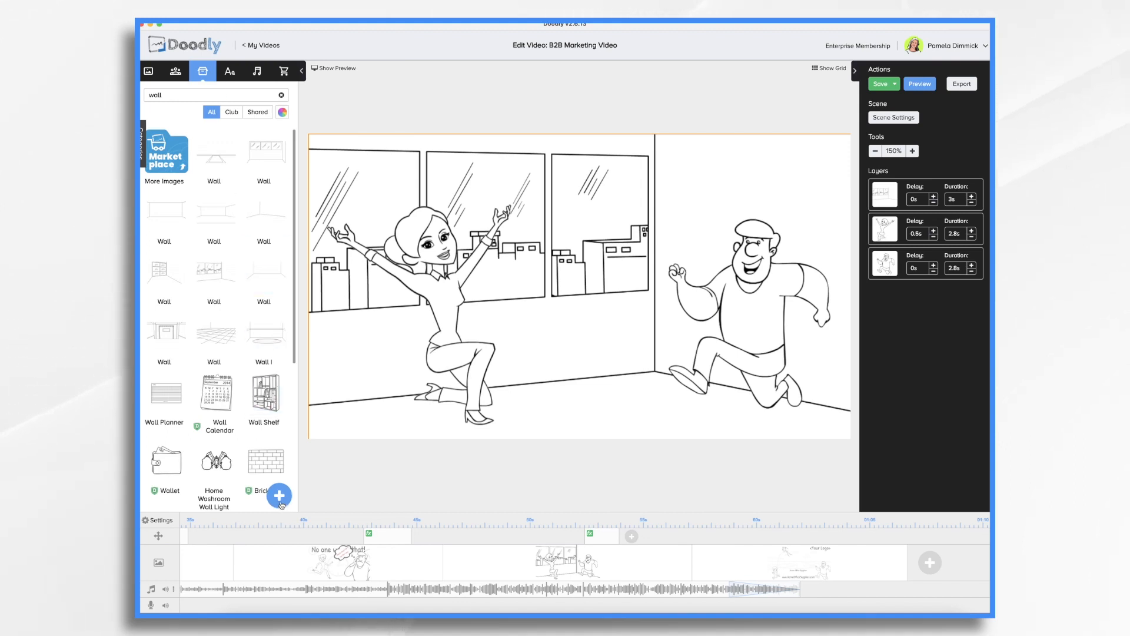
mouse_move(280, 503)
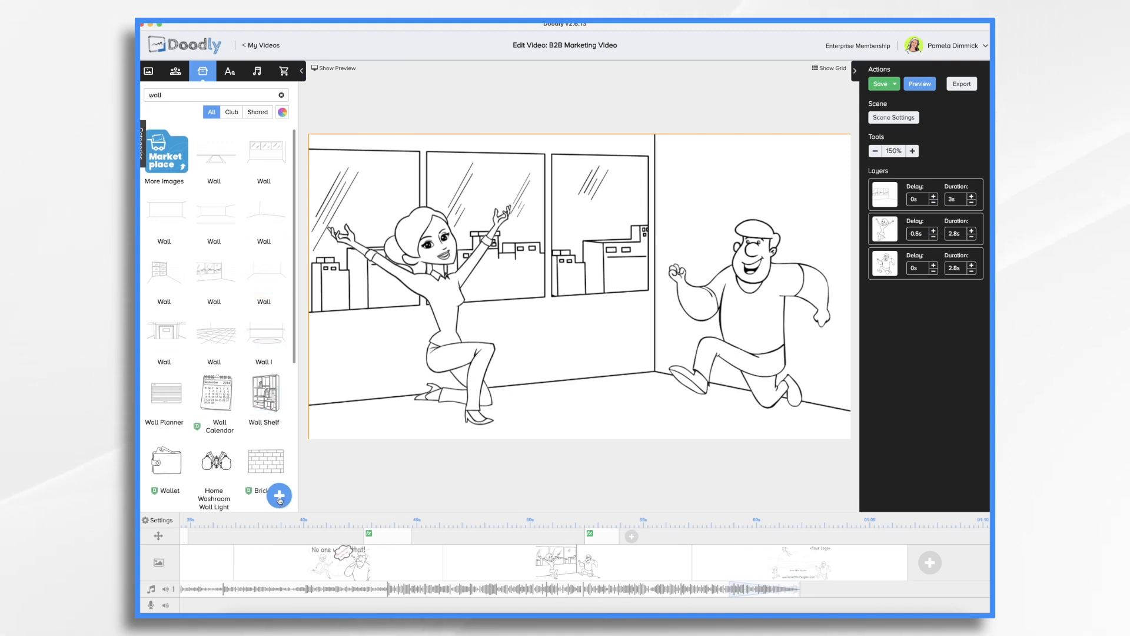
Step: Upload the Acme flame logo SVG as a new prop and add it to the scene
click(278, 495)
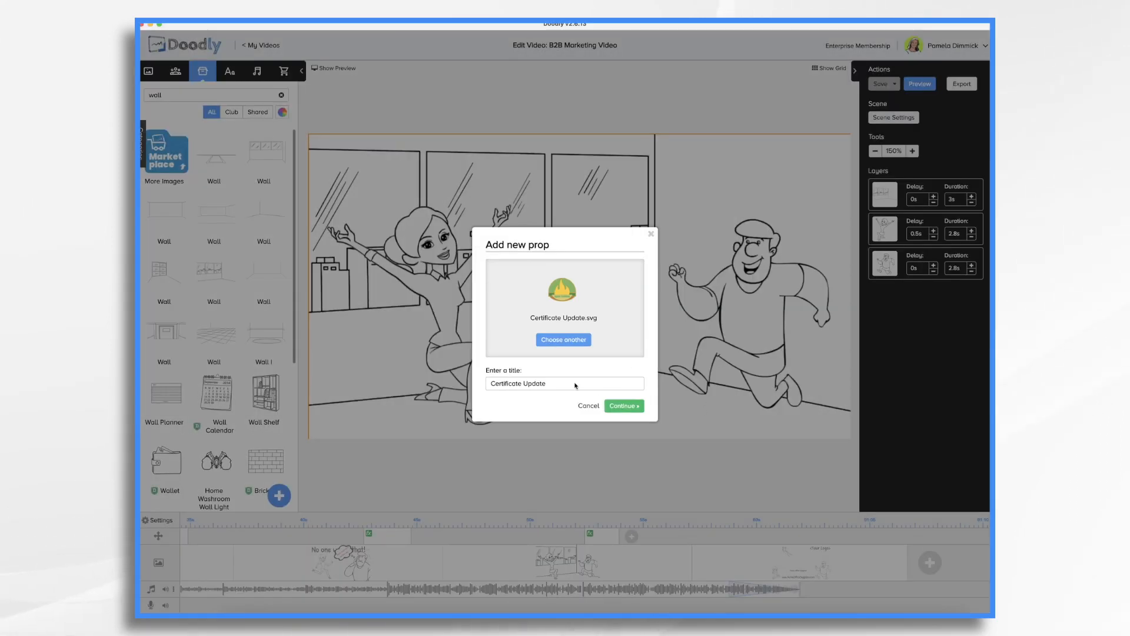
click(623, 405)
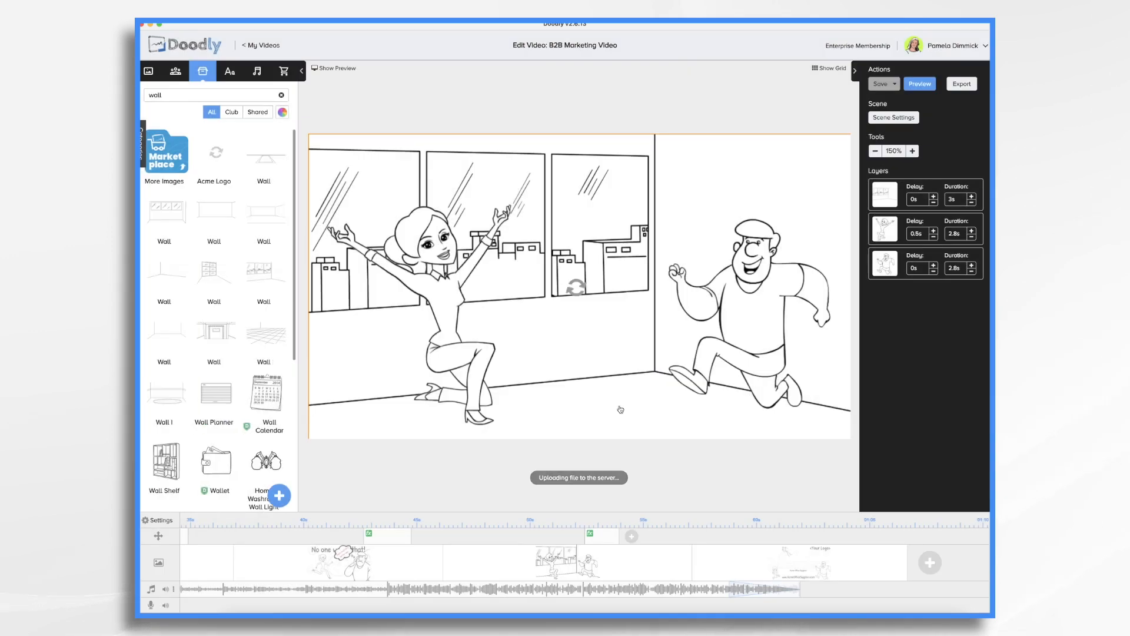
click(214, 152)
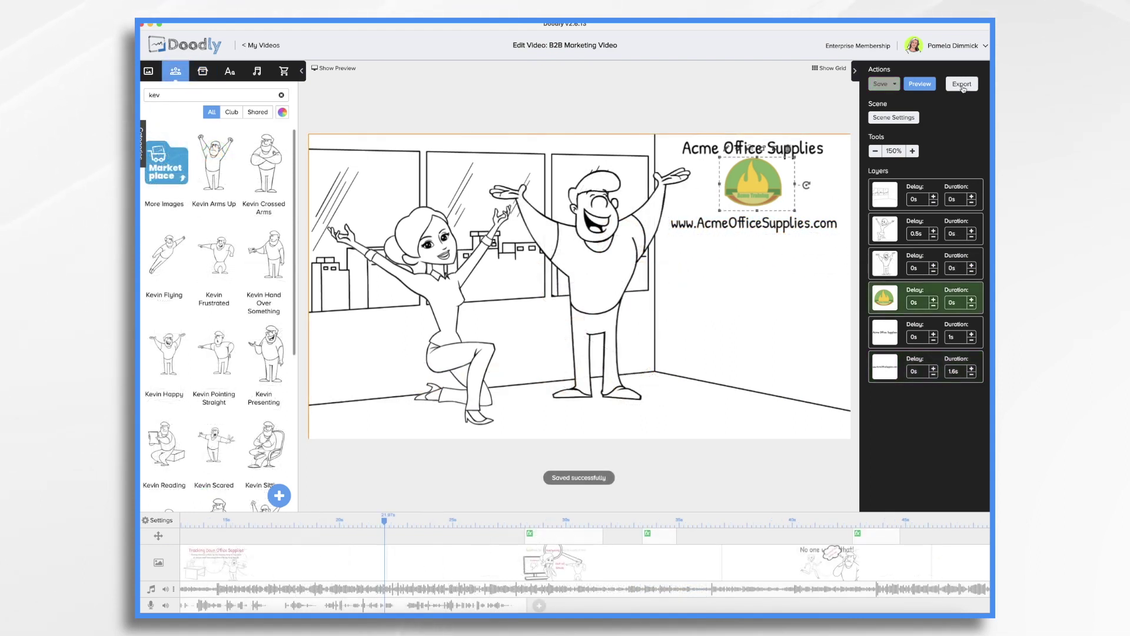
Step: Set the export resolution to Facebook & Instagram square 1000×1000
click(961, 83)
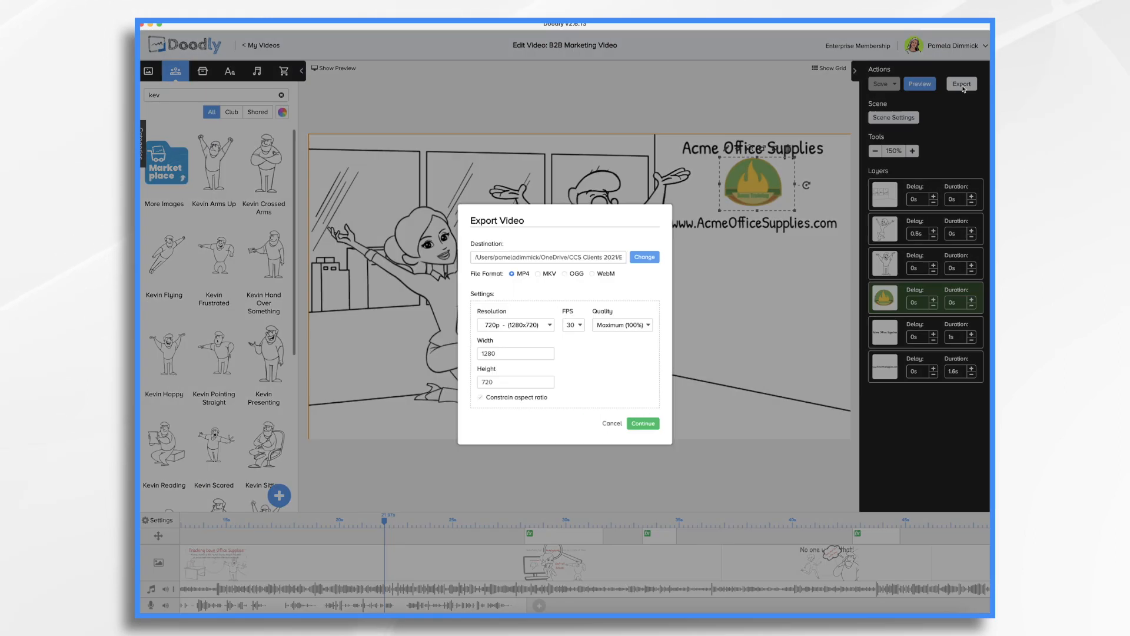
click(516, 324)
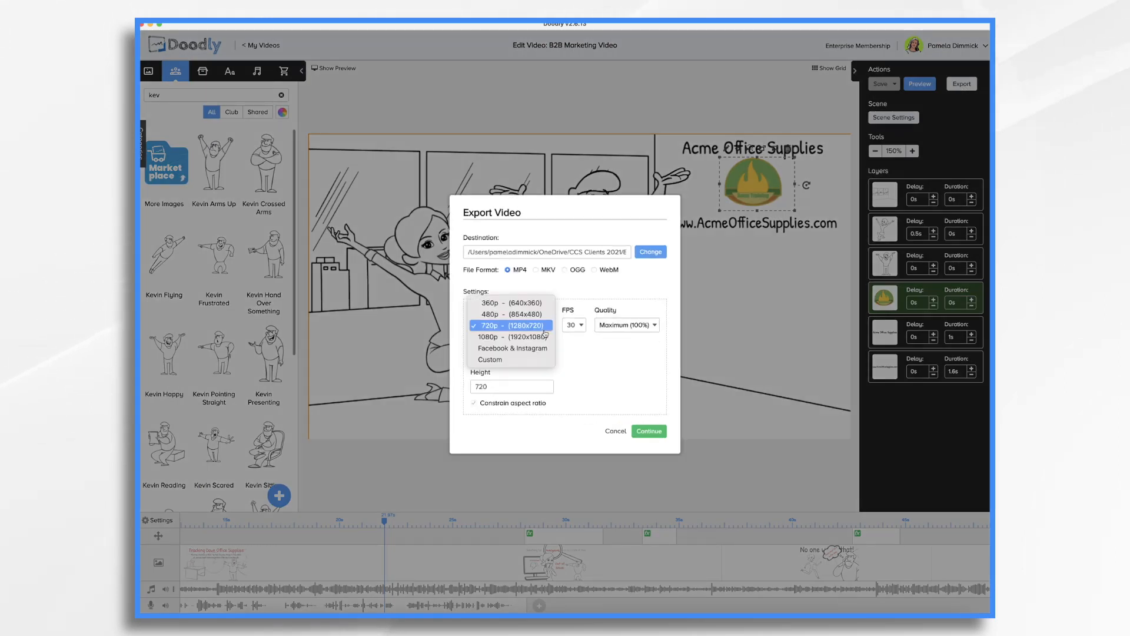
click(513, 348)
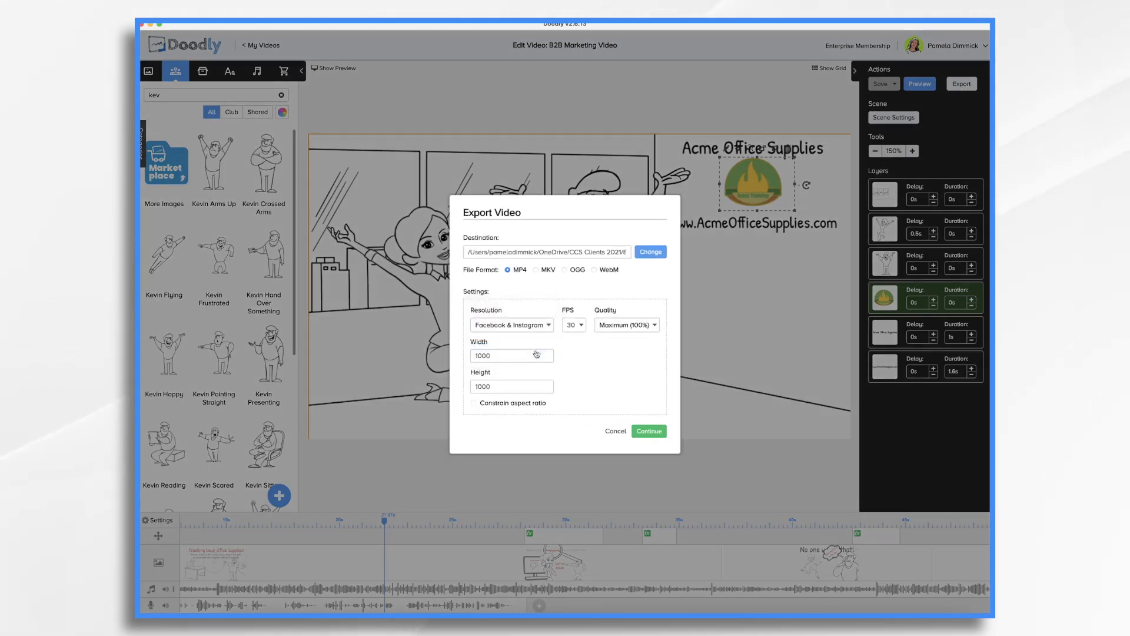